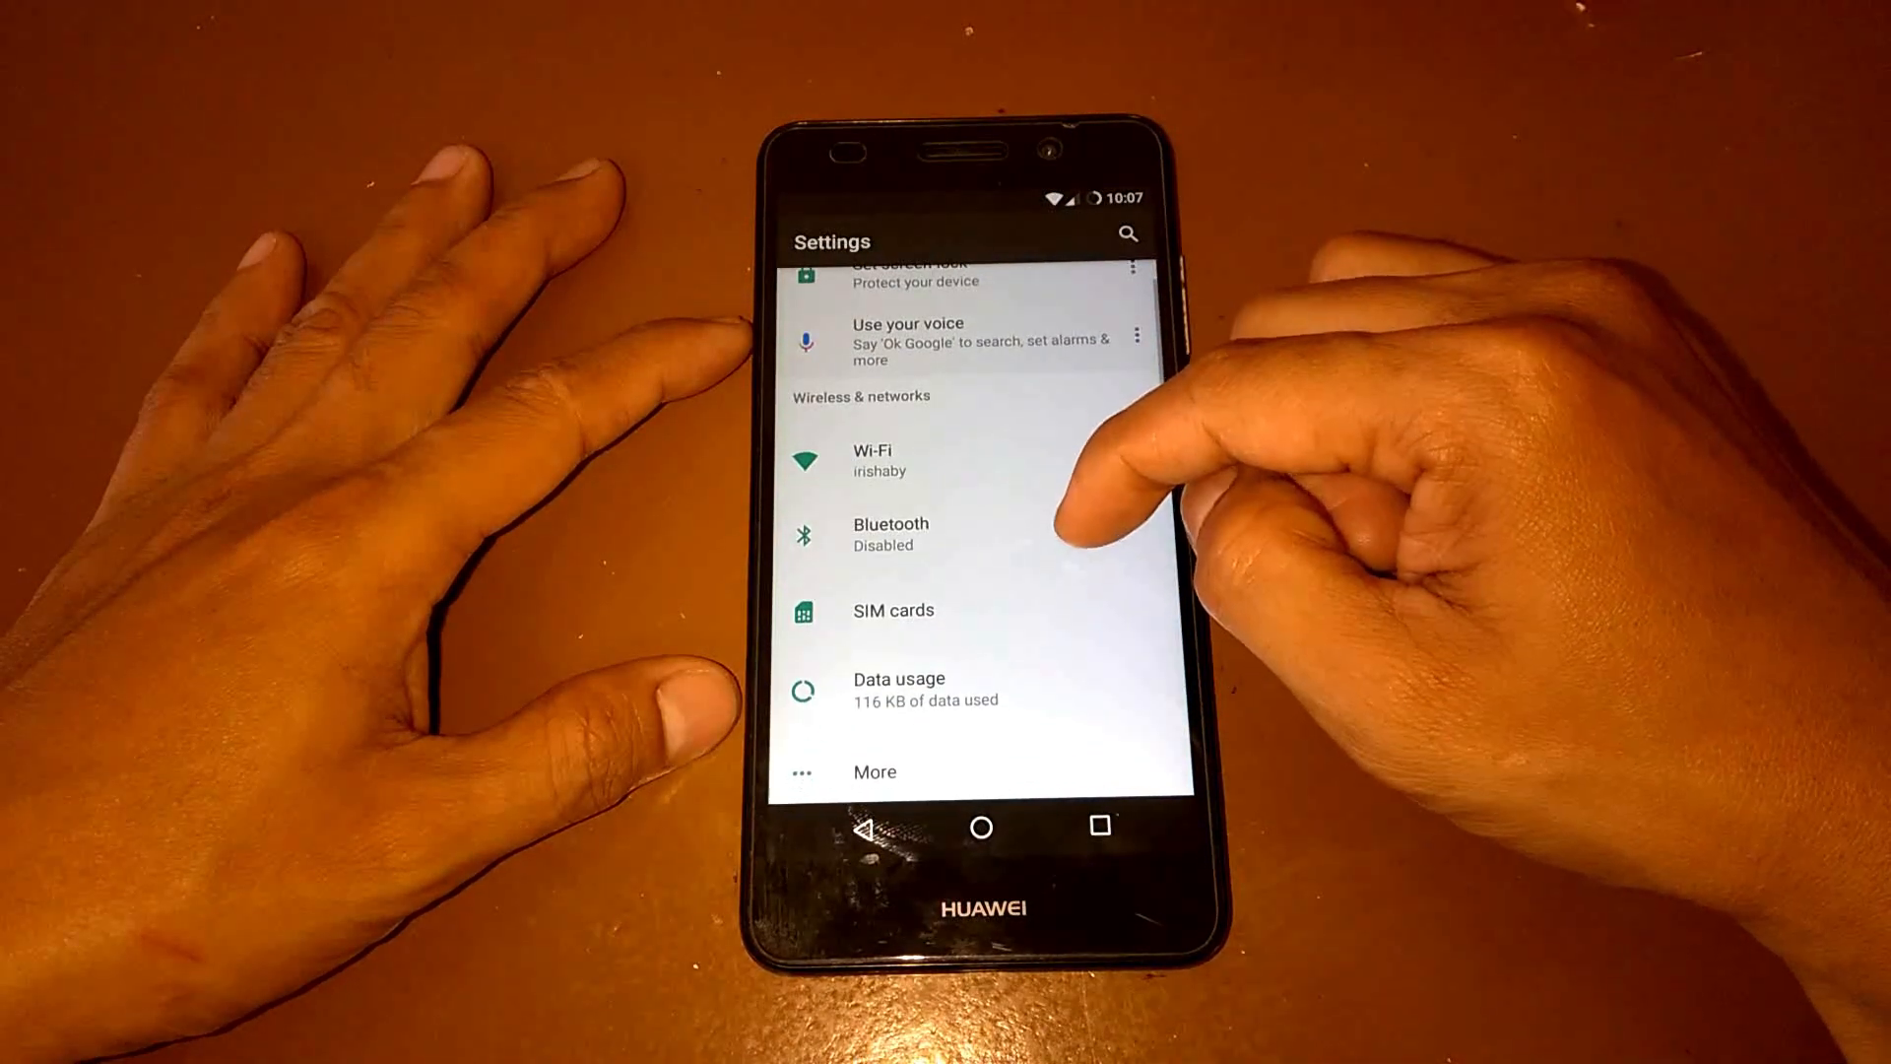
# - Navigate to the Status bar page and scroll to its clock position and AM/PM options
pyautogui.scroll(-3)
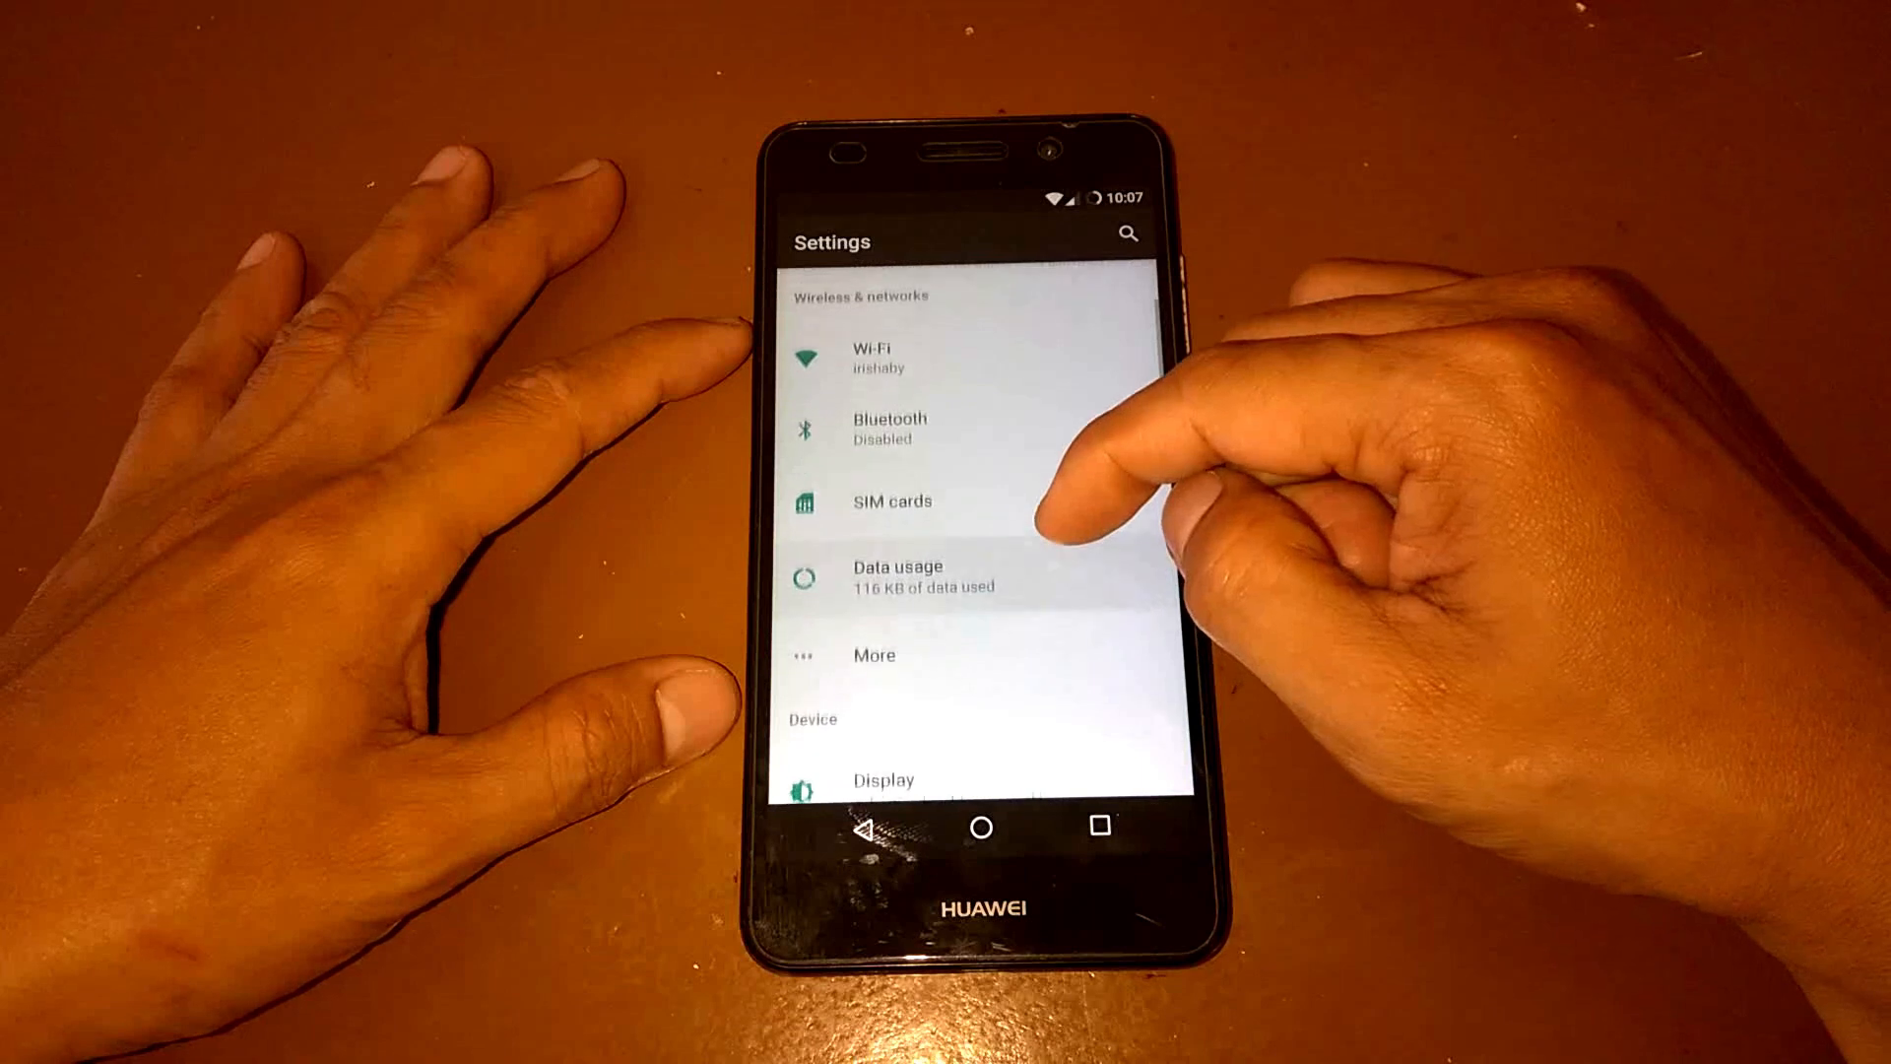
pyautogui.scroll(3)
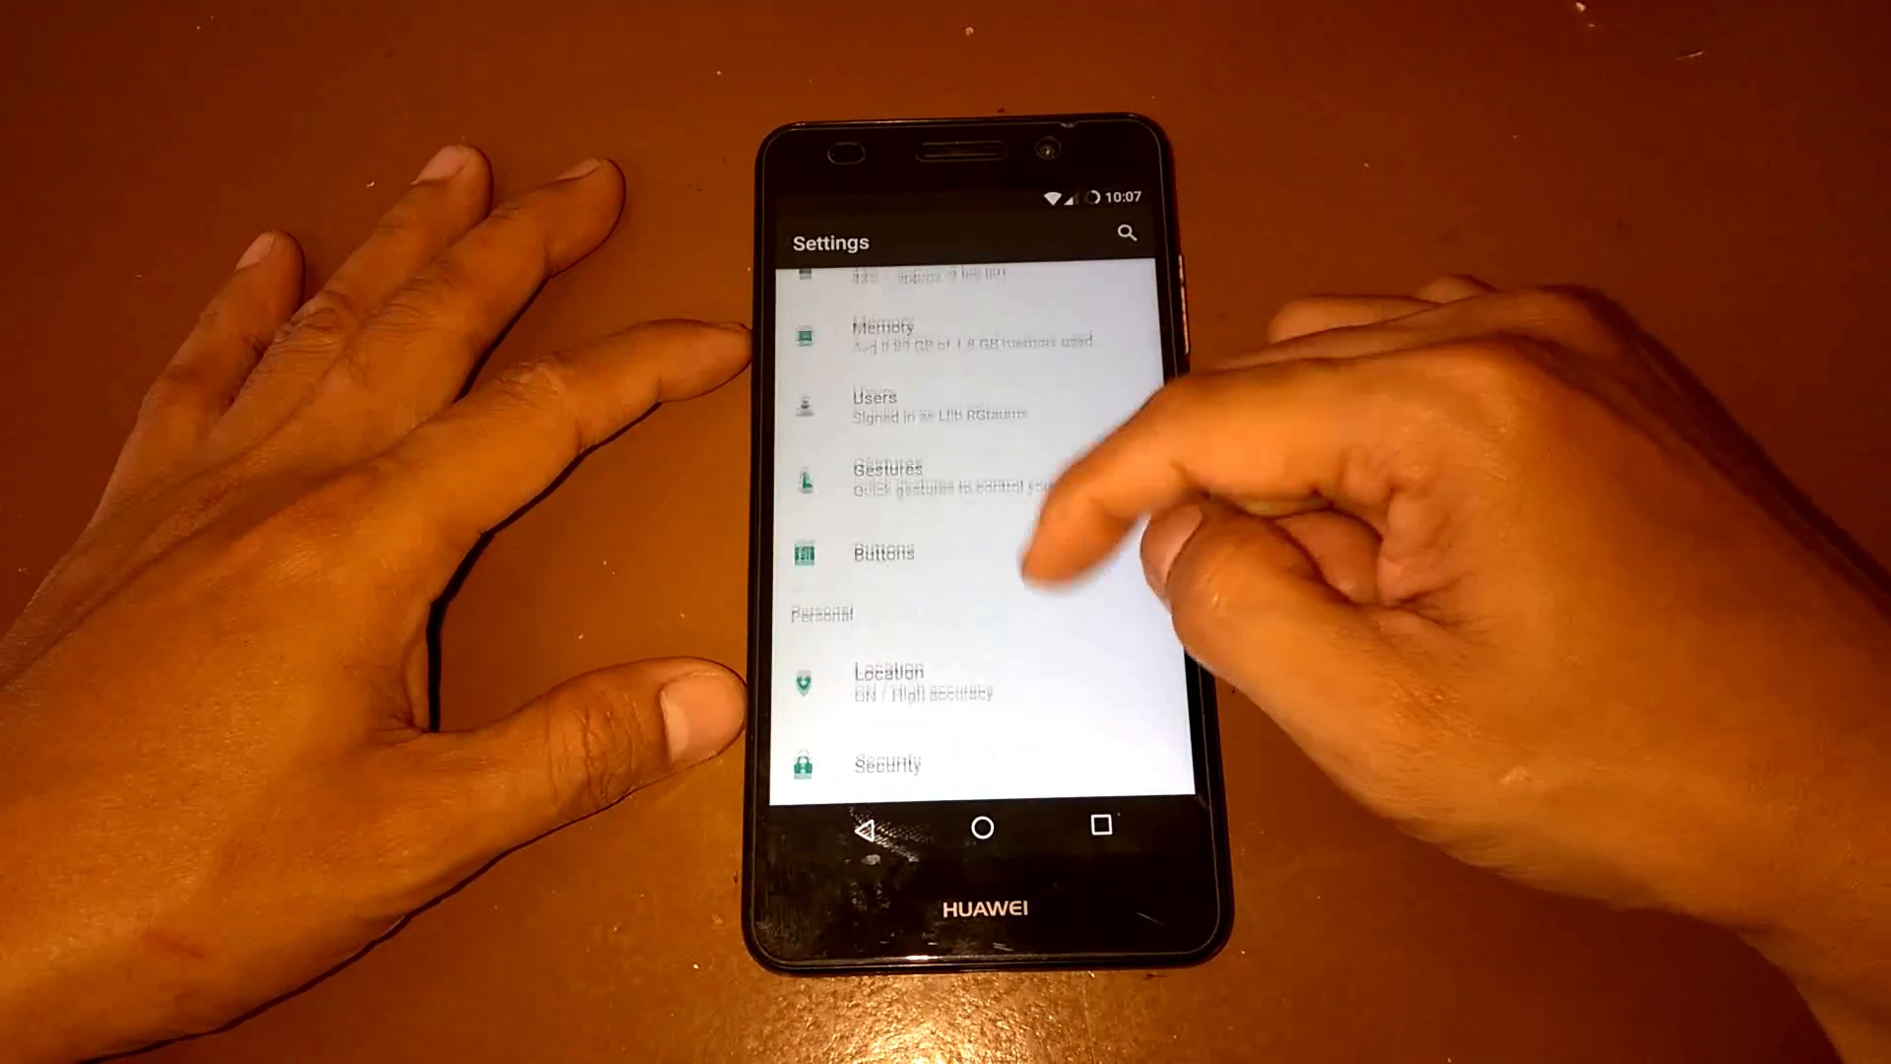
pyautogui.scroll(3)
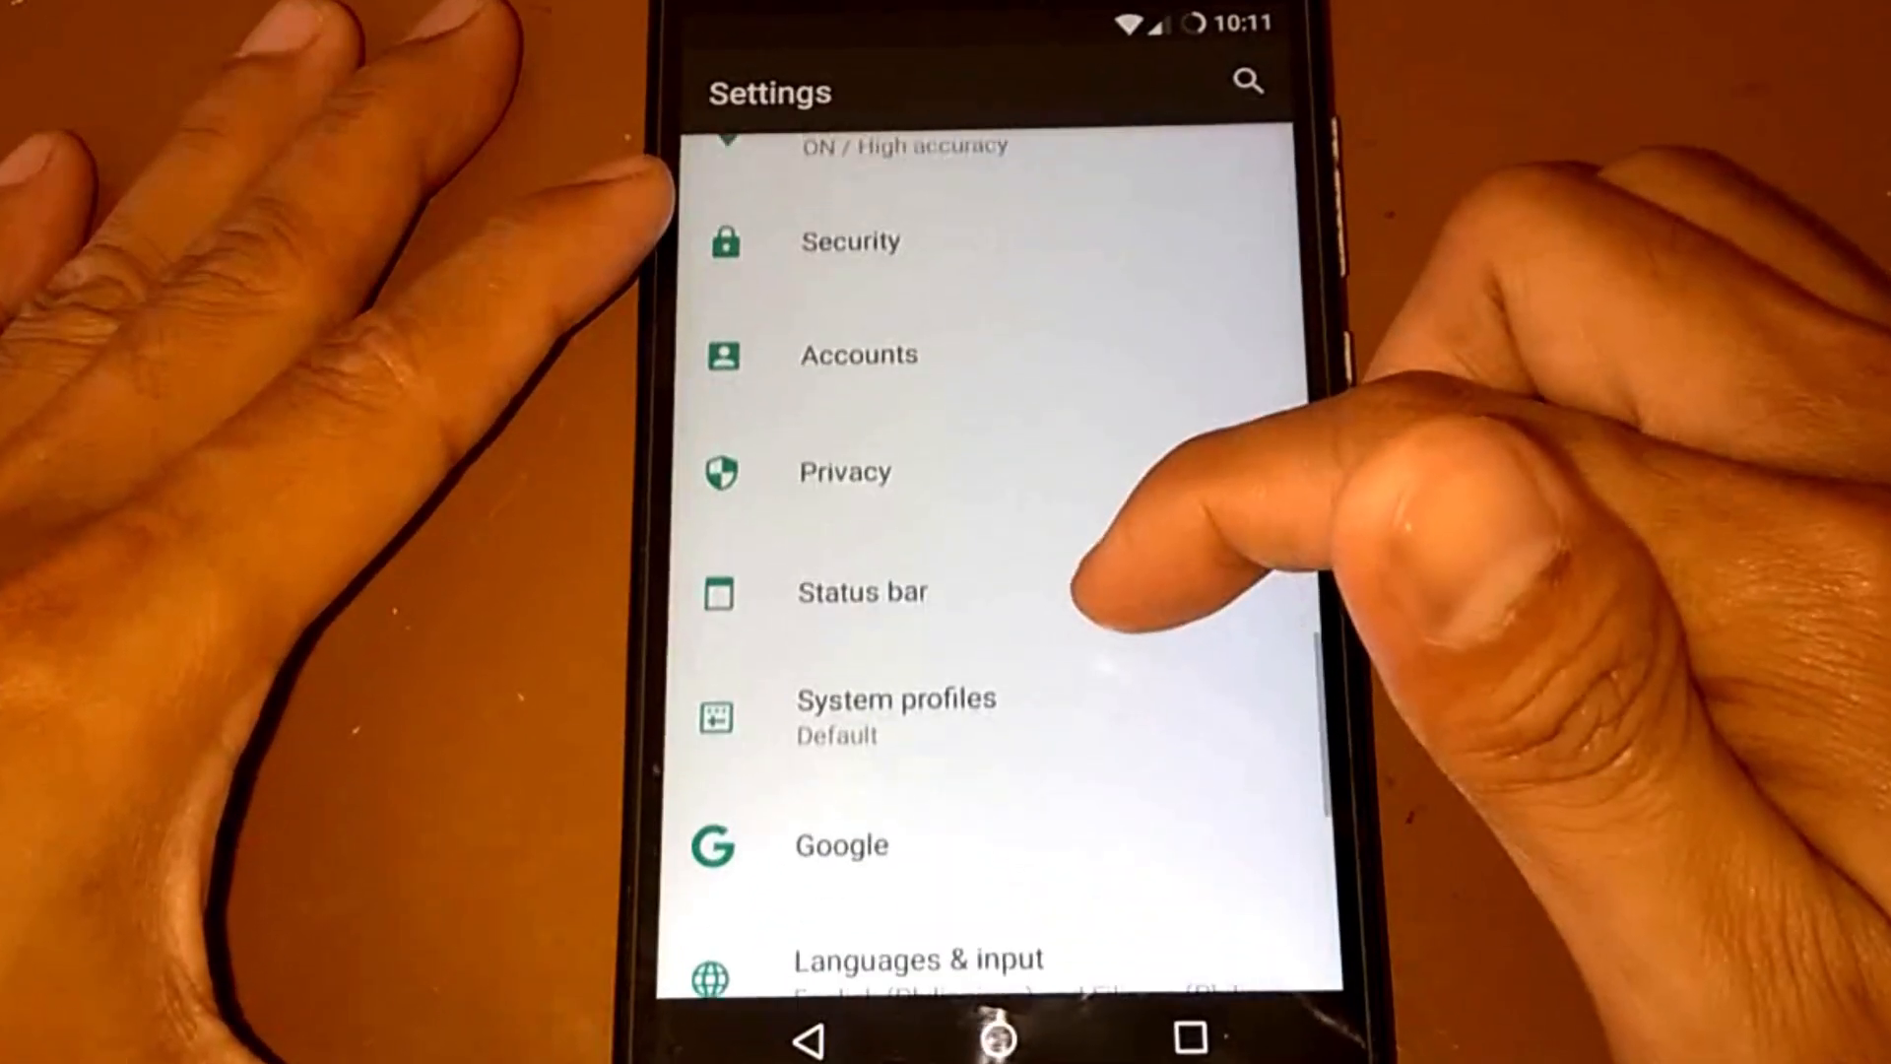
pyautogui.click(863, 591)
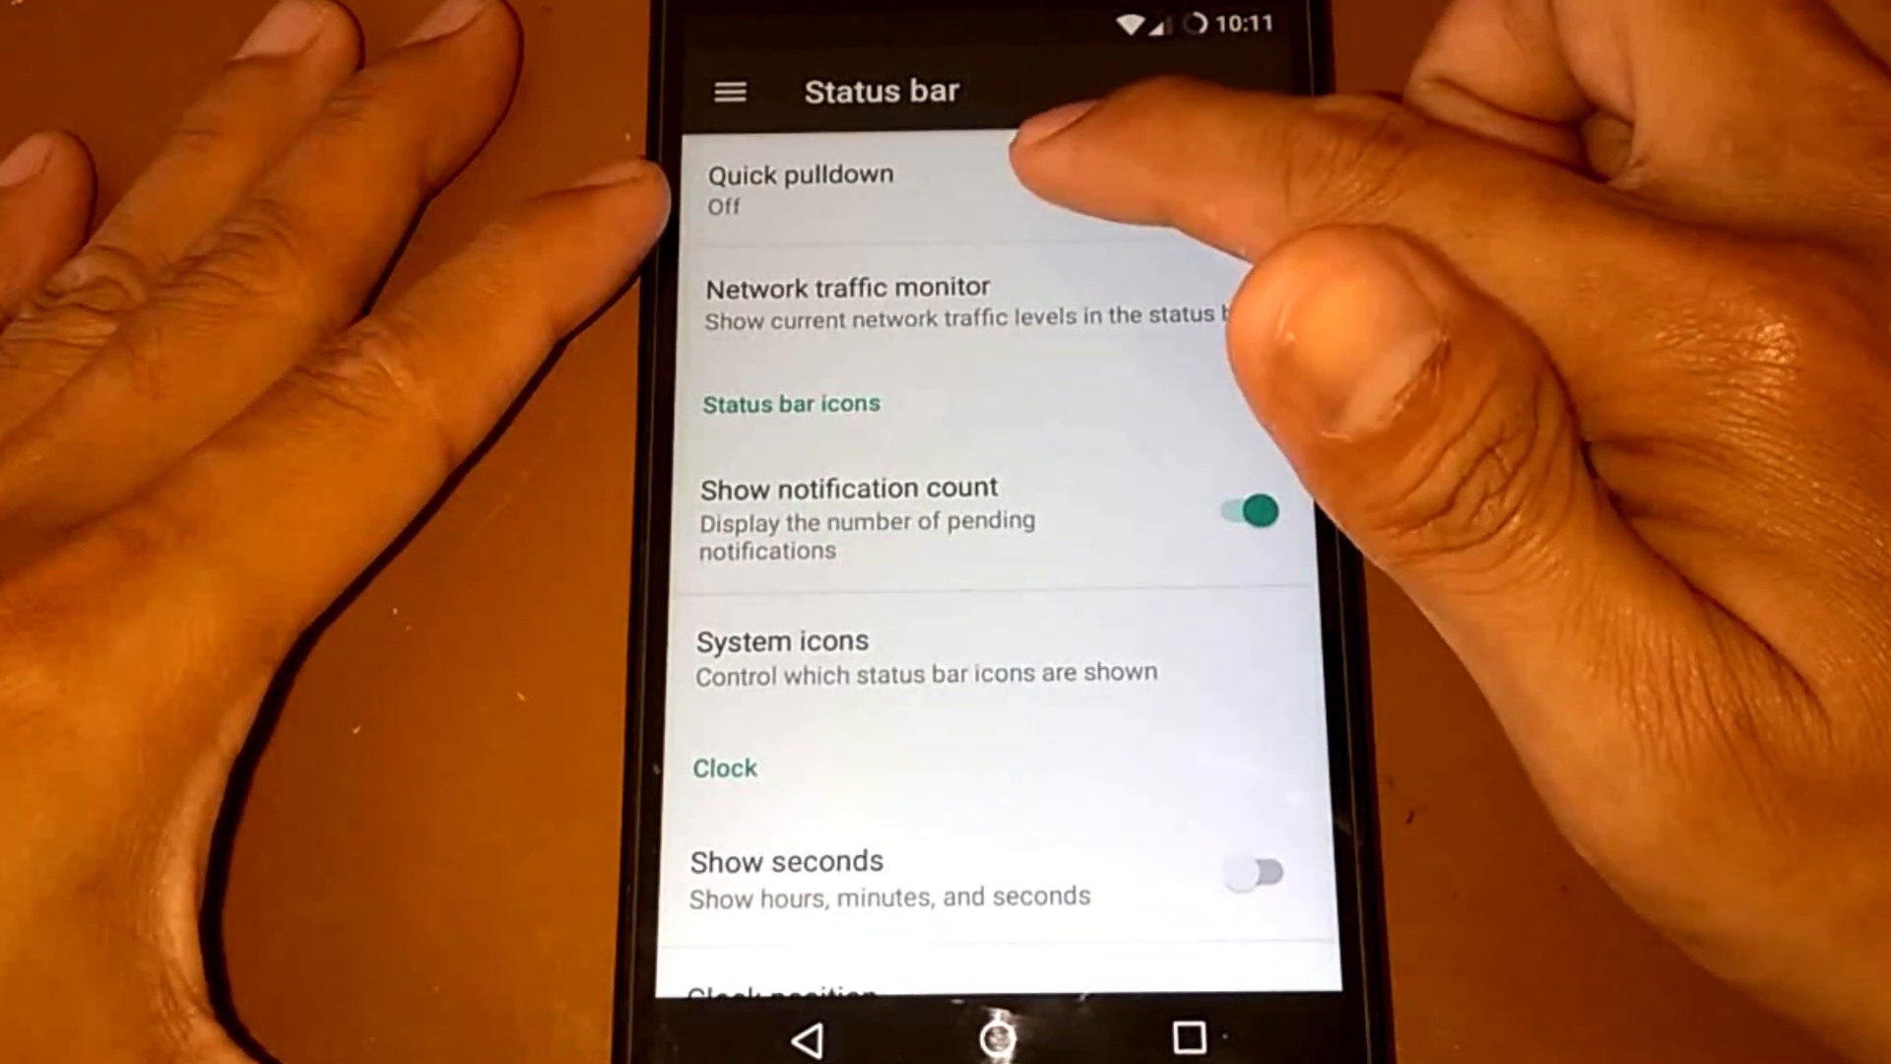
pyautogui.click(798, 189)
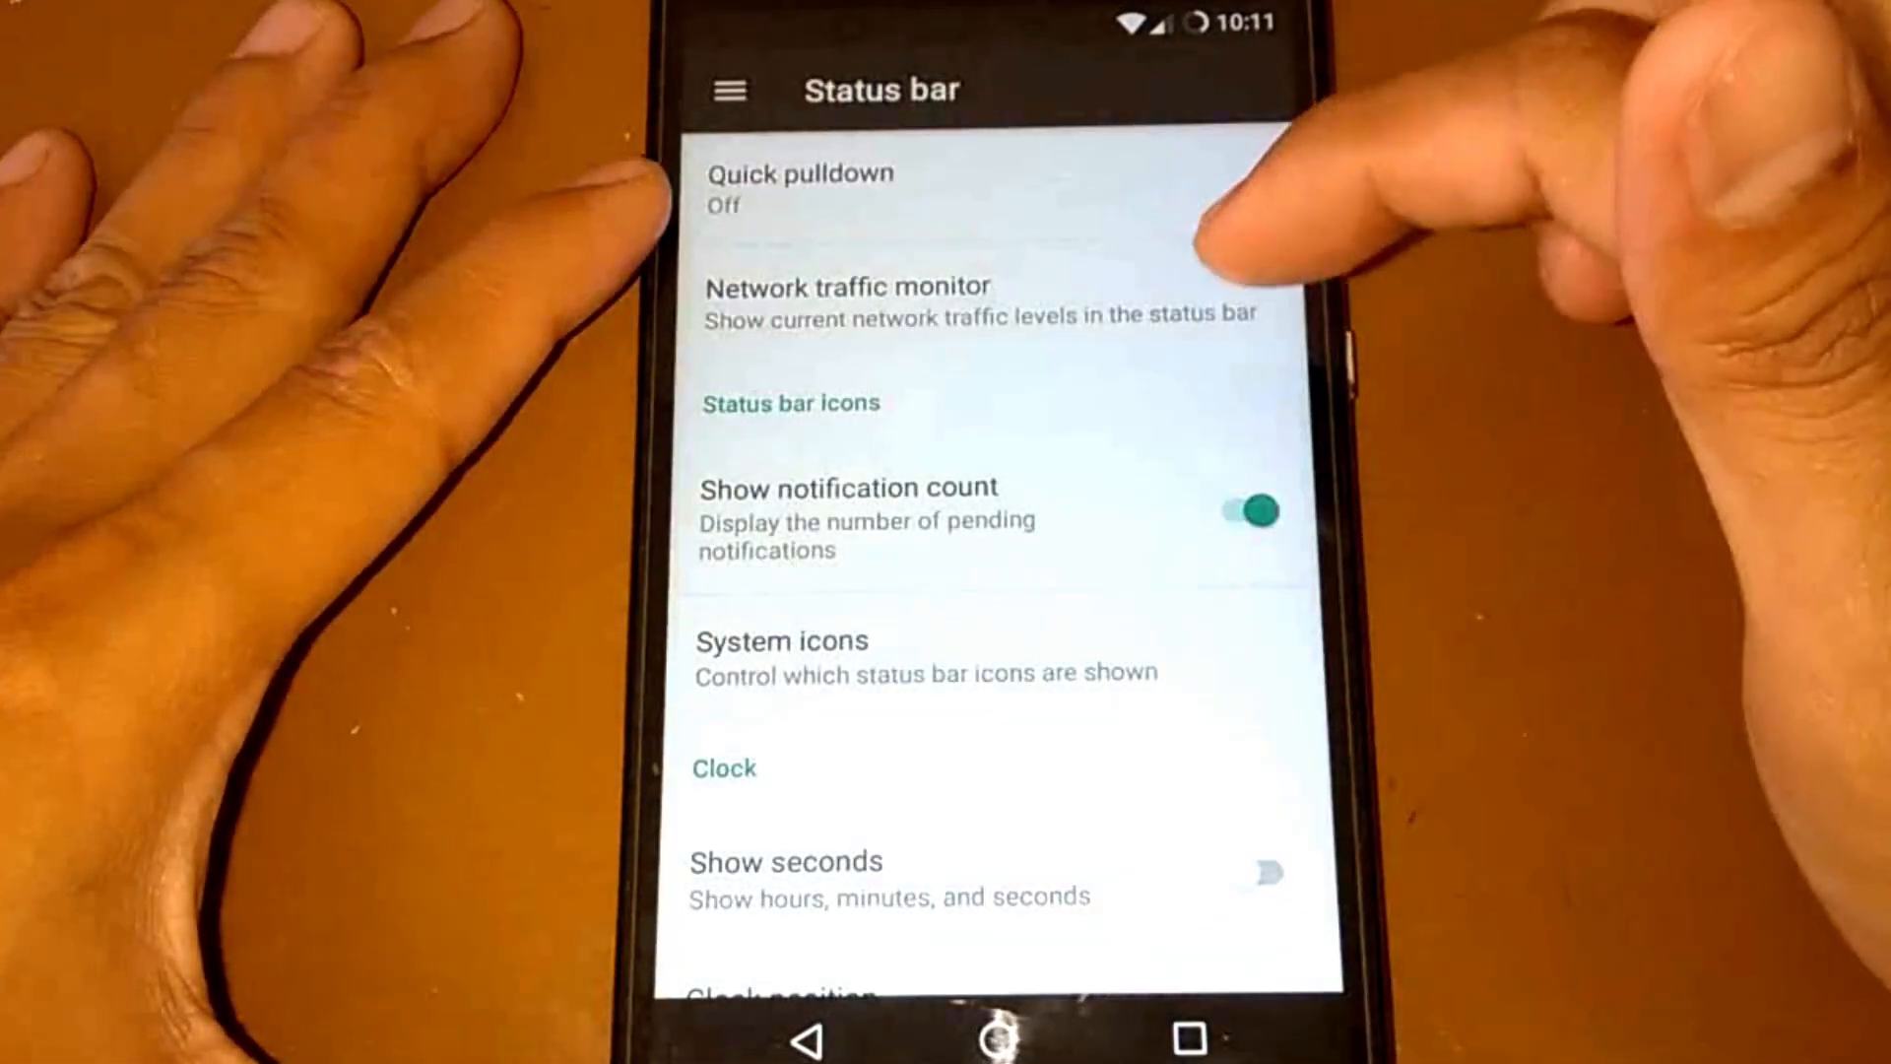
pyautogui.click(1257, 509)
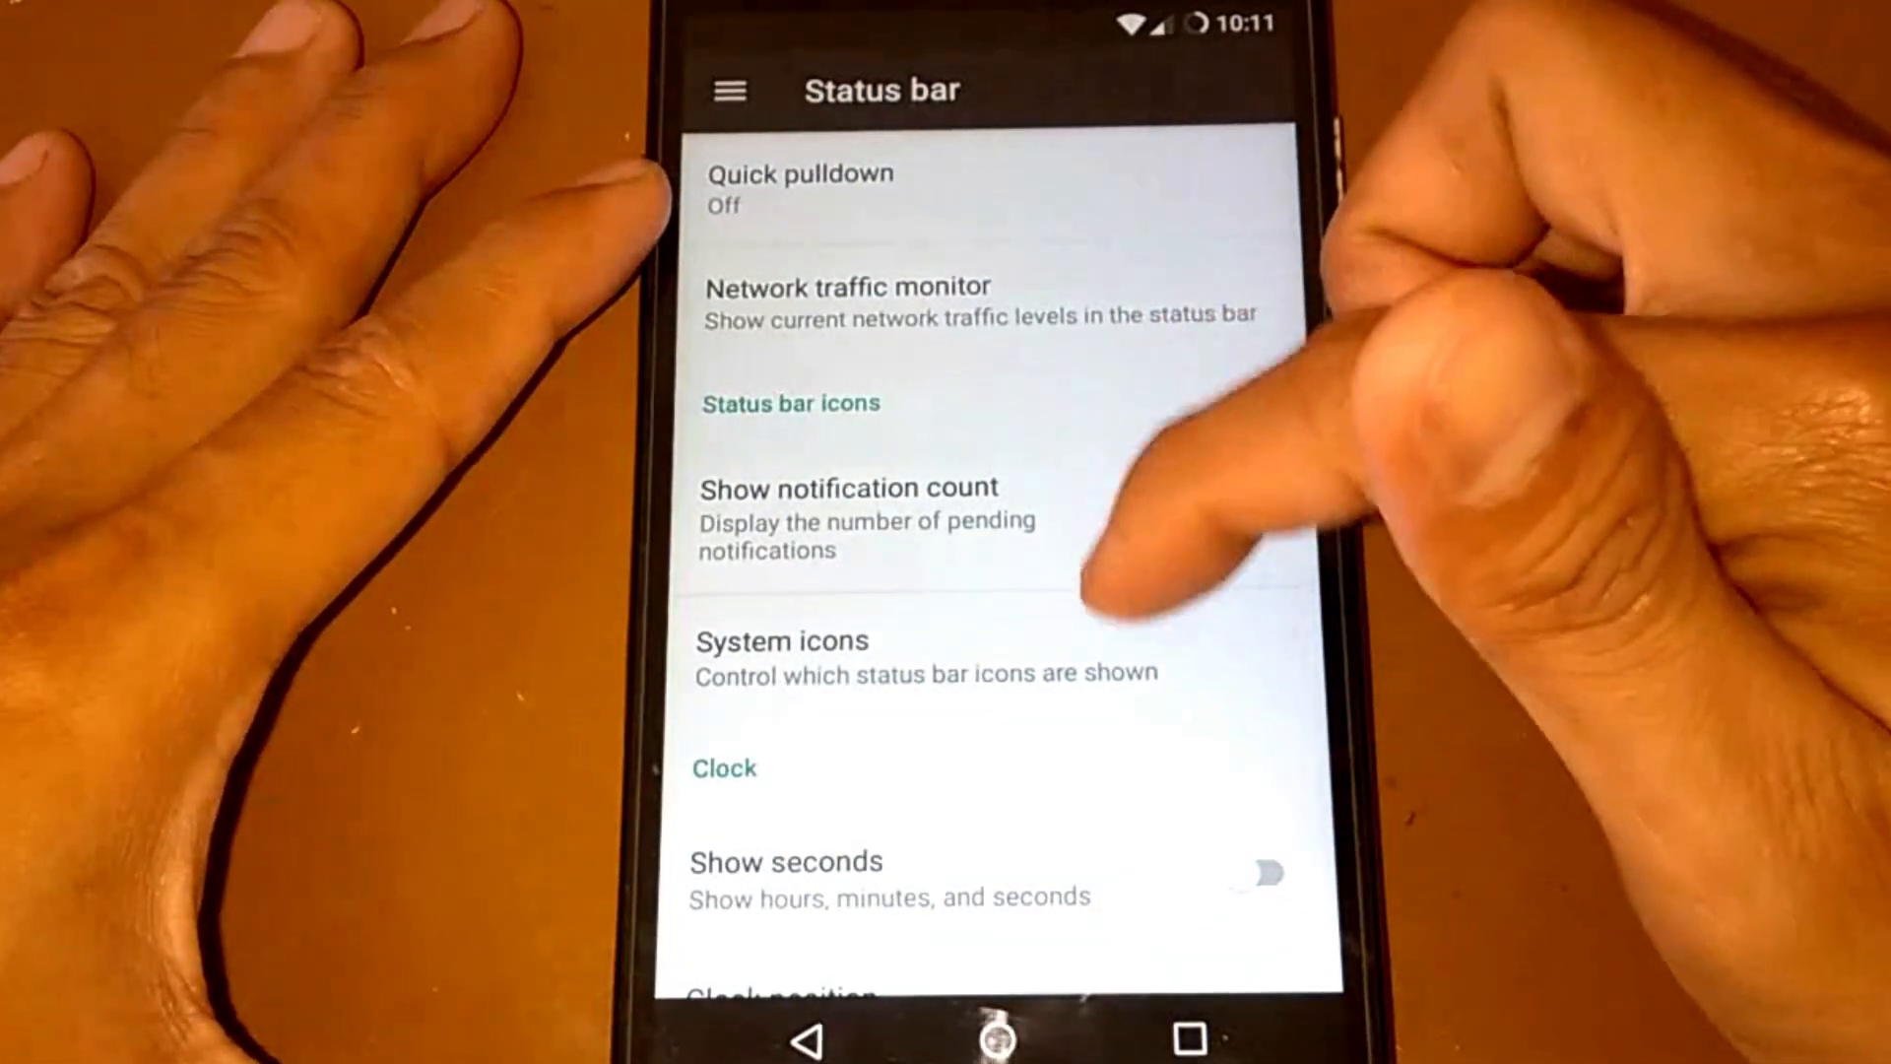
pyautogui.scroll(3)
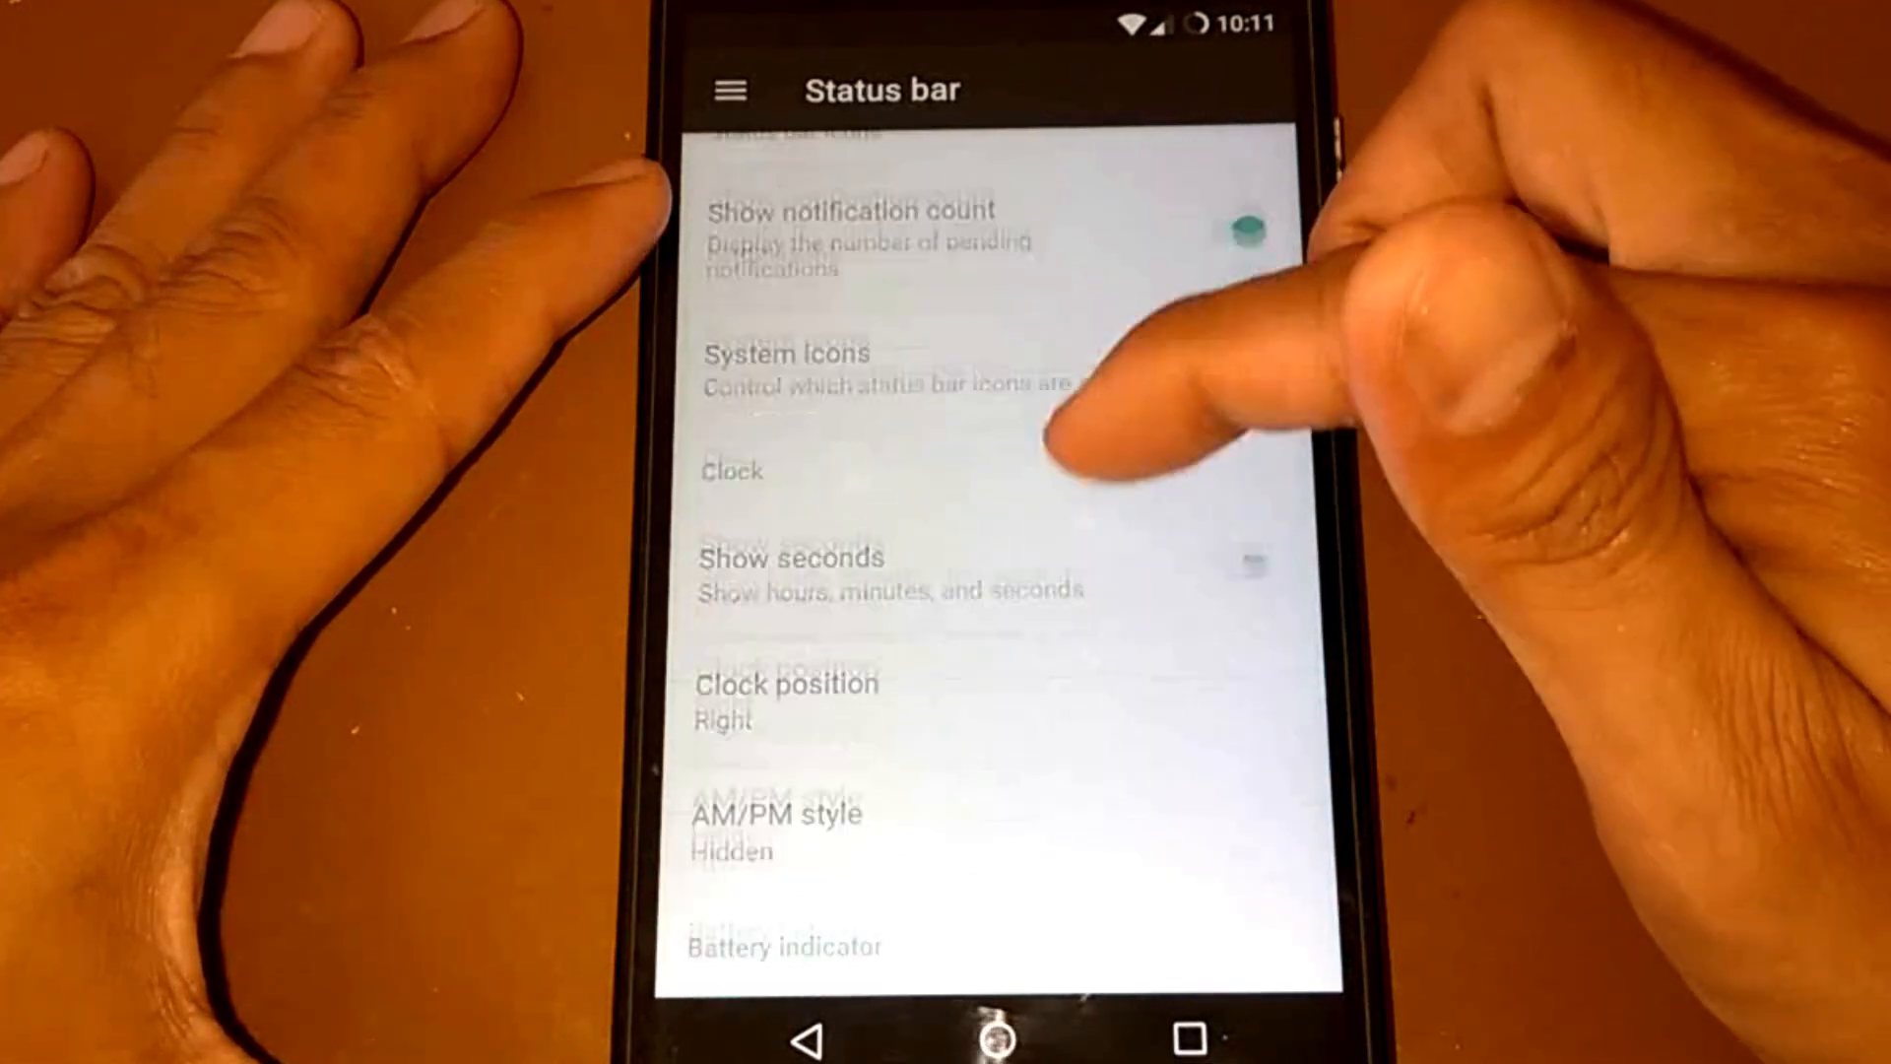
pyautogui.click(788, 699)
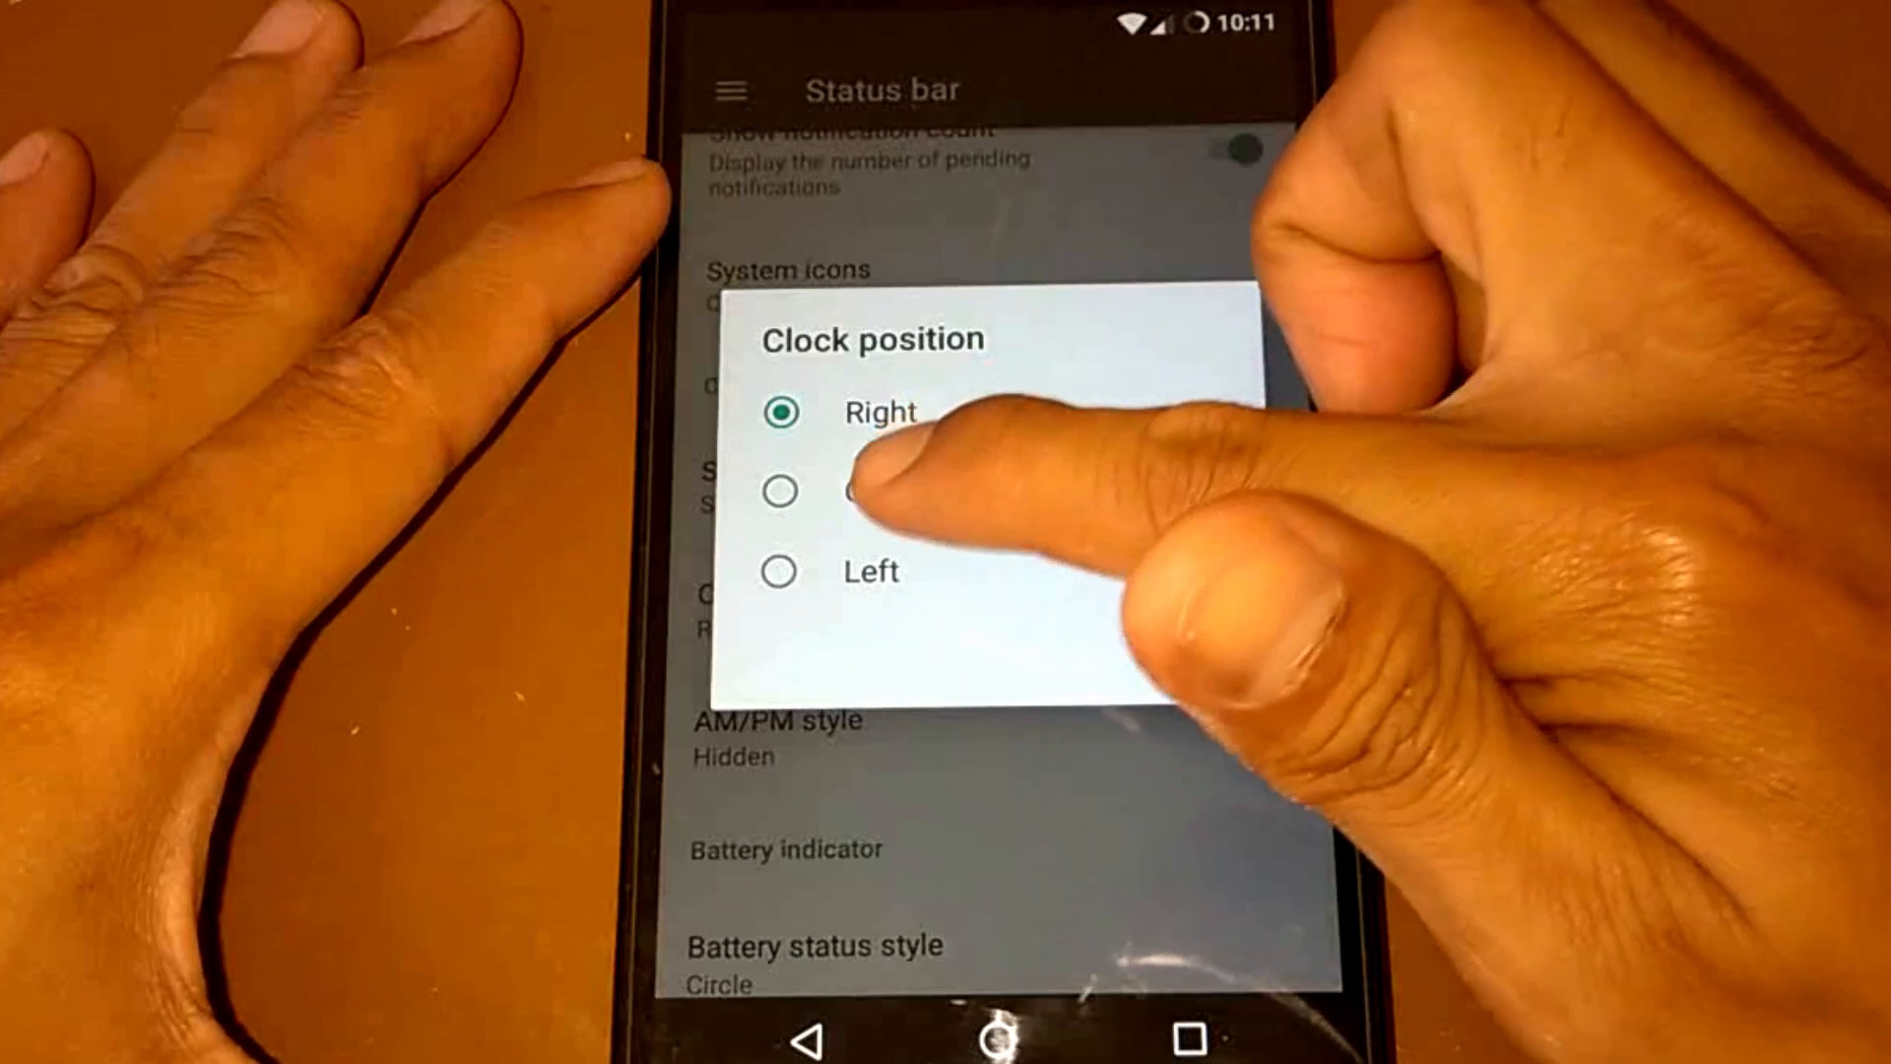
pyautogui.click(782, 491)
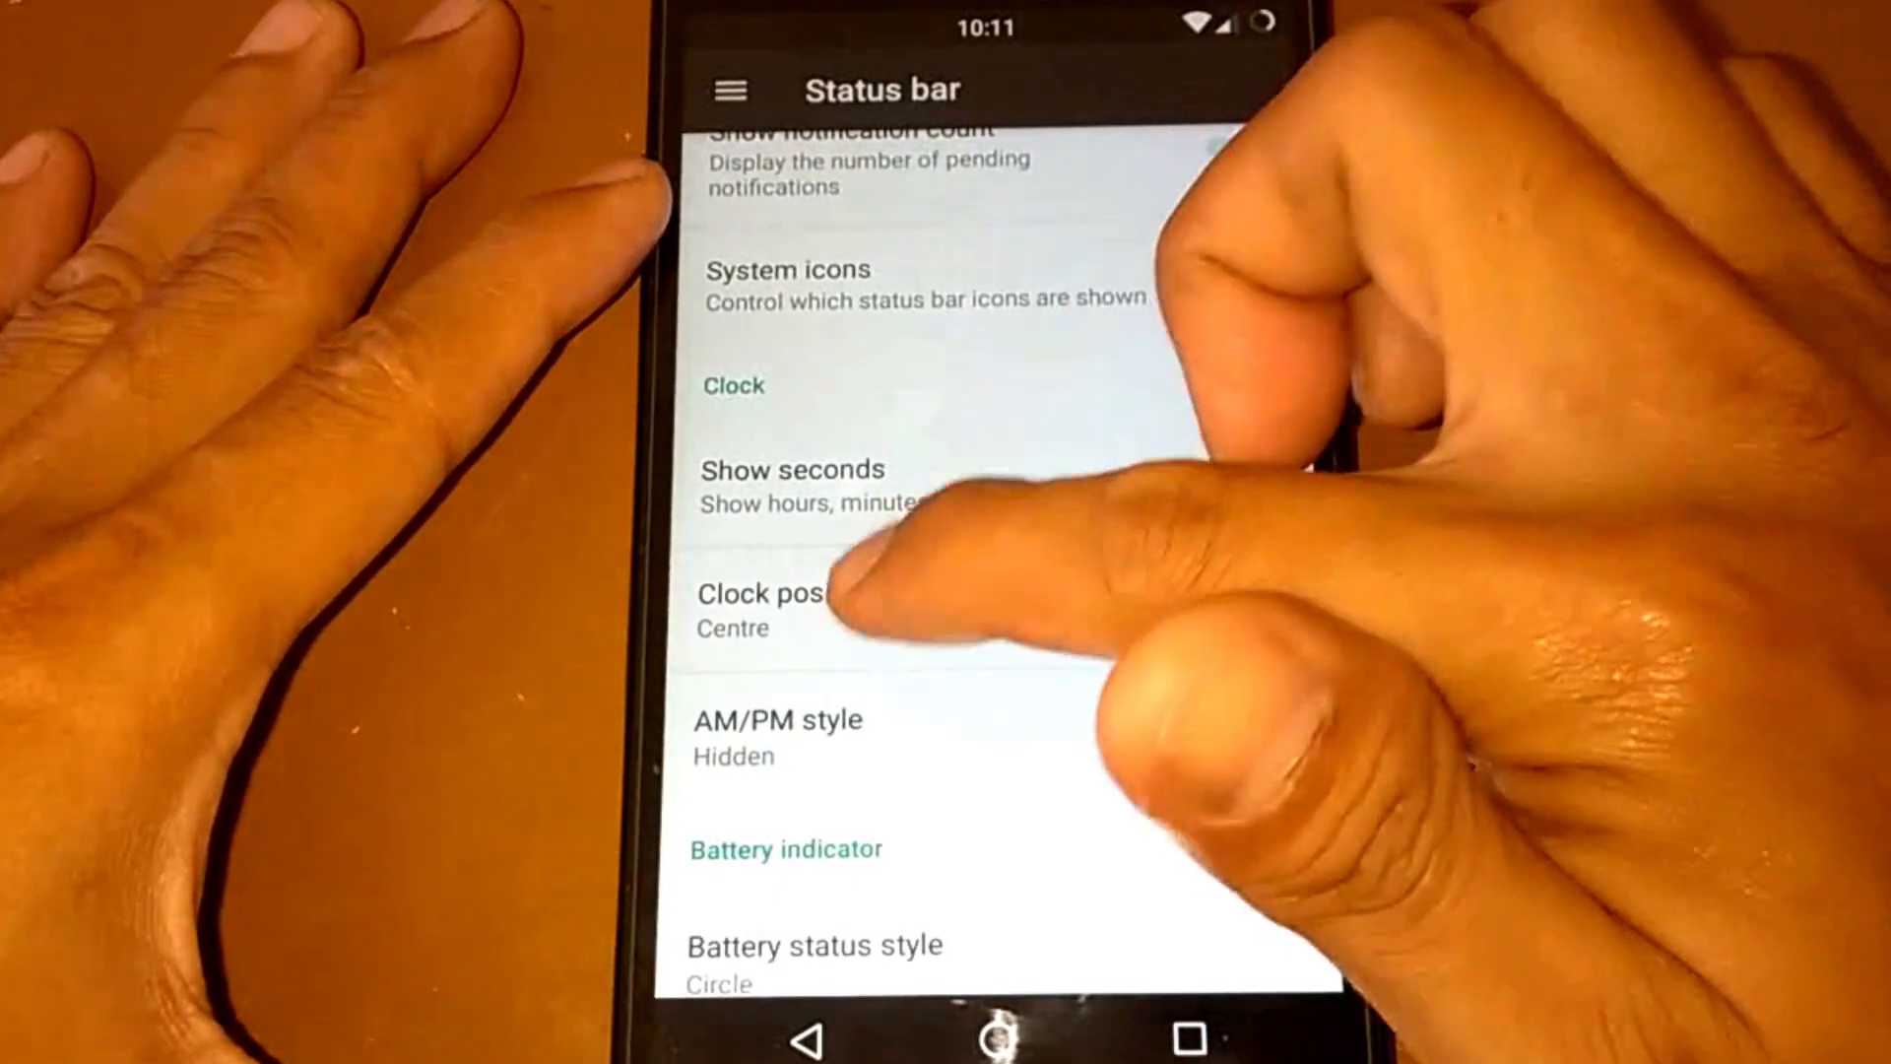
pyautogui.click(788, 608)
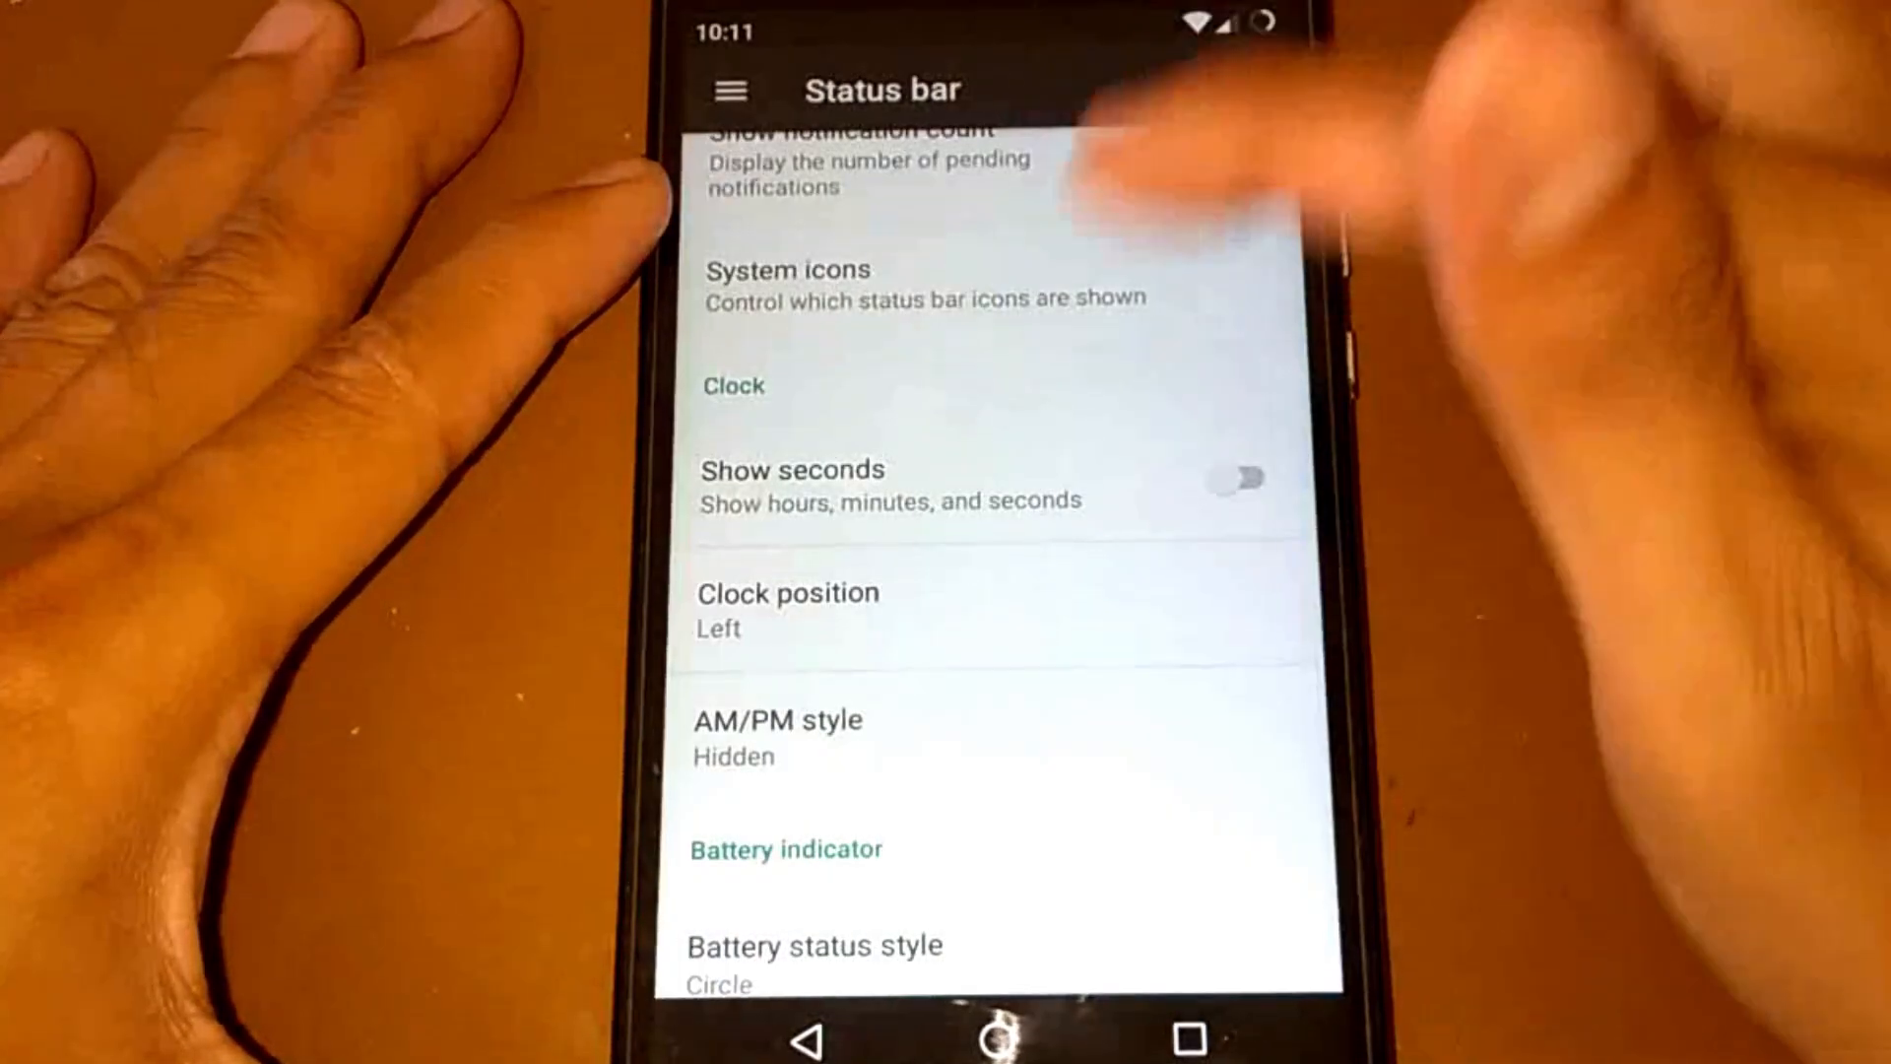
pyautogui.click(788, 609)
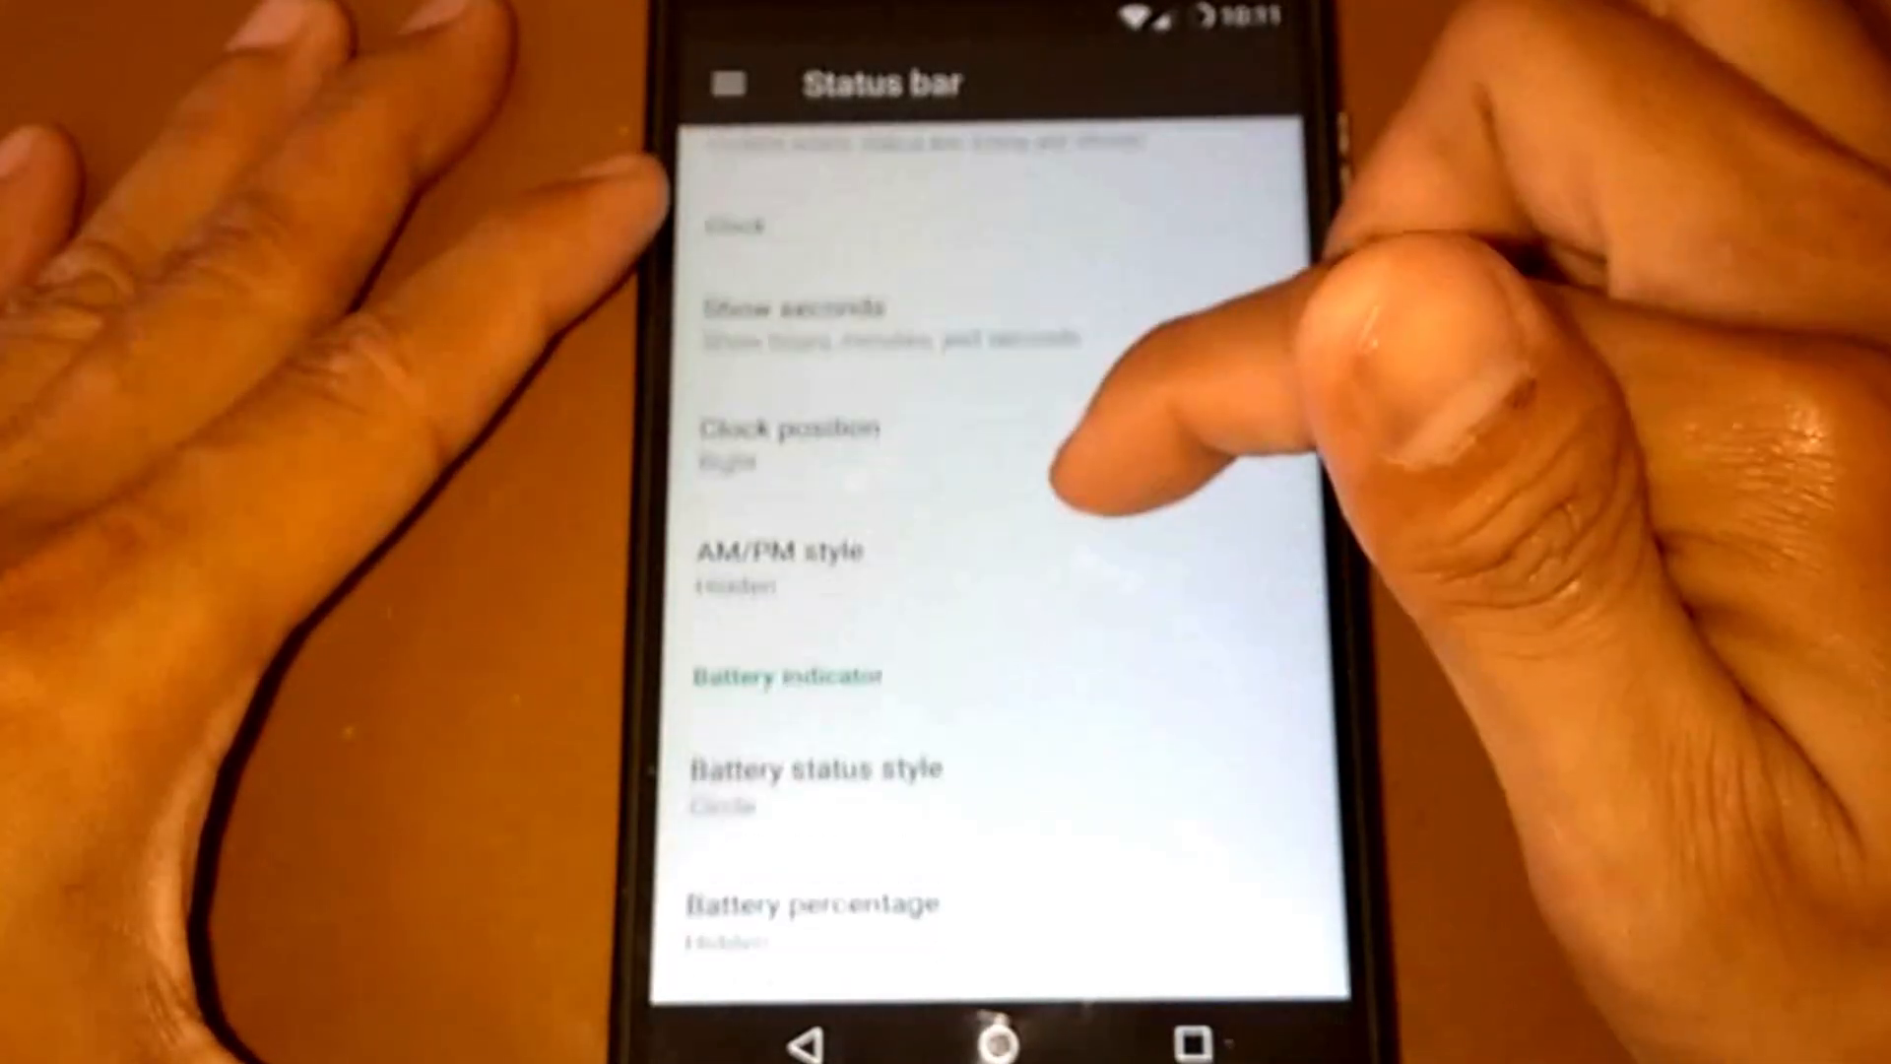
# - Choose Small AM/PM, Icon portrait battery style and percentage next to the icon
pyautogui.click(784, 567)
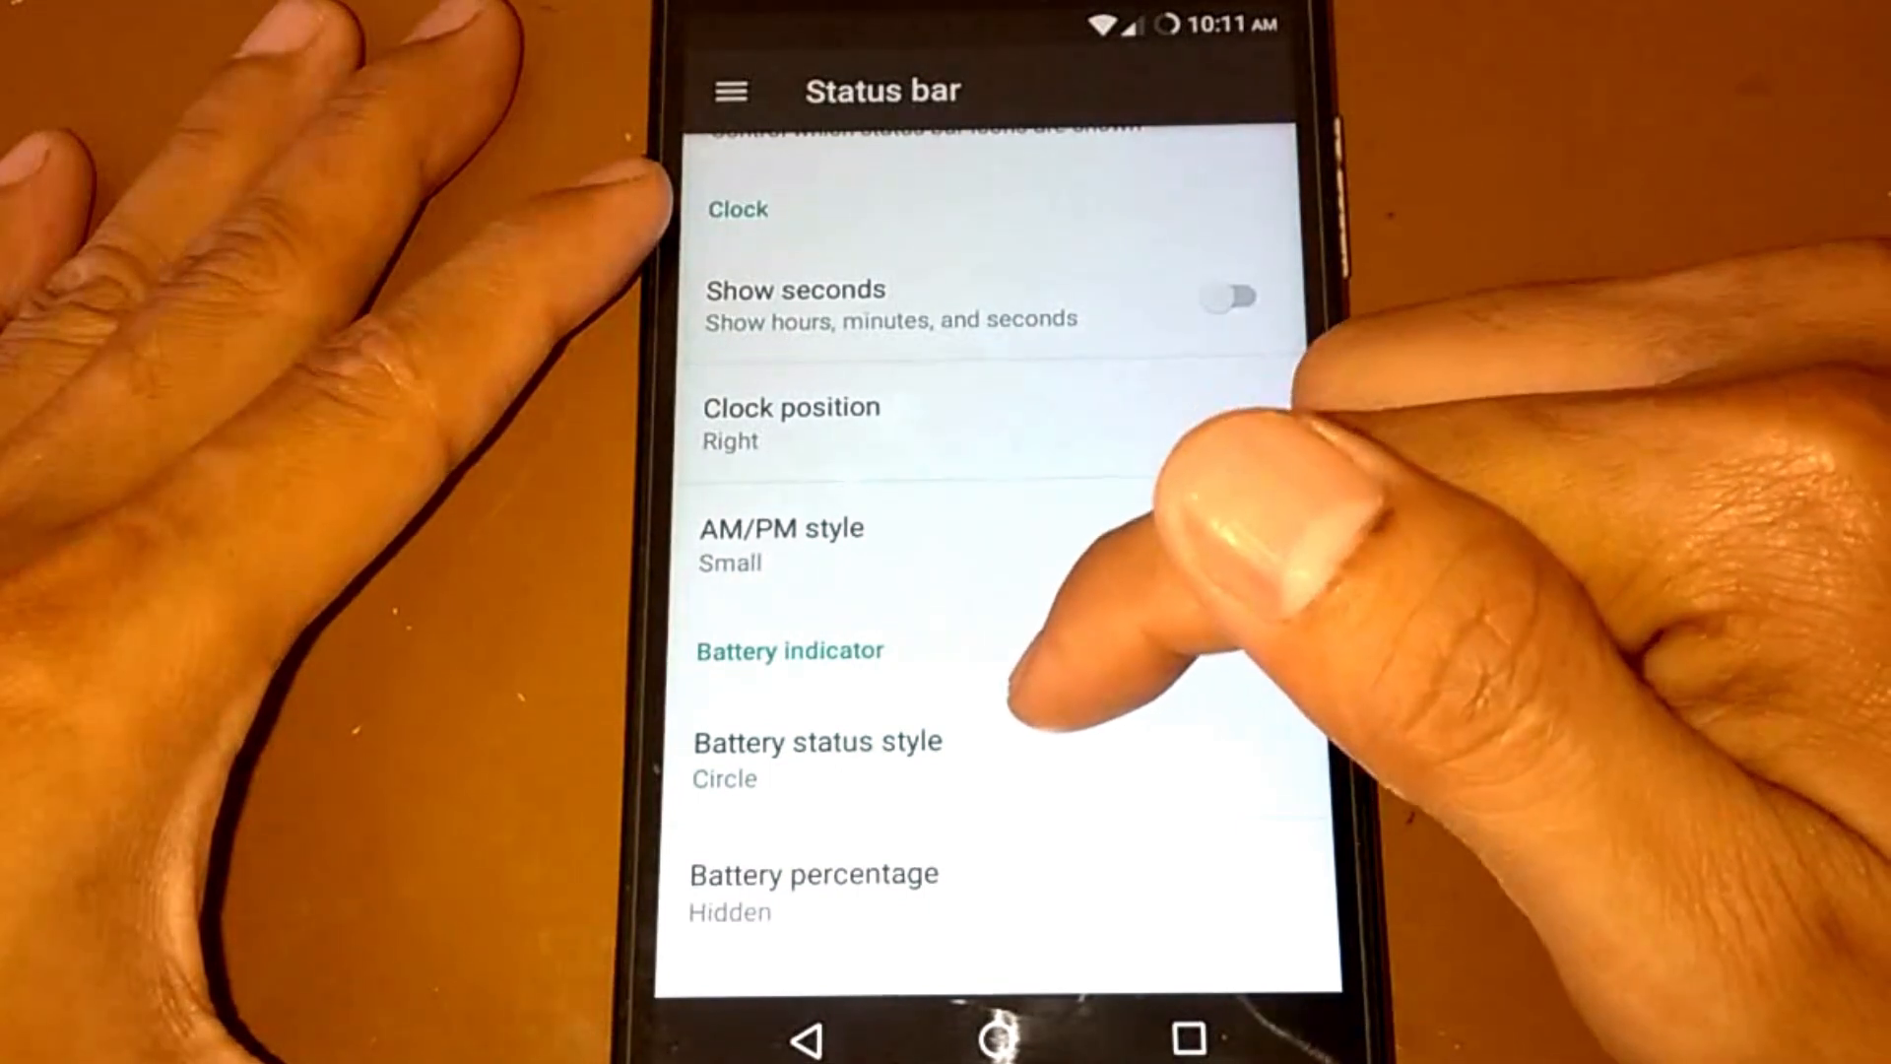
pyautogui.click(817, 756)
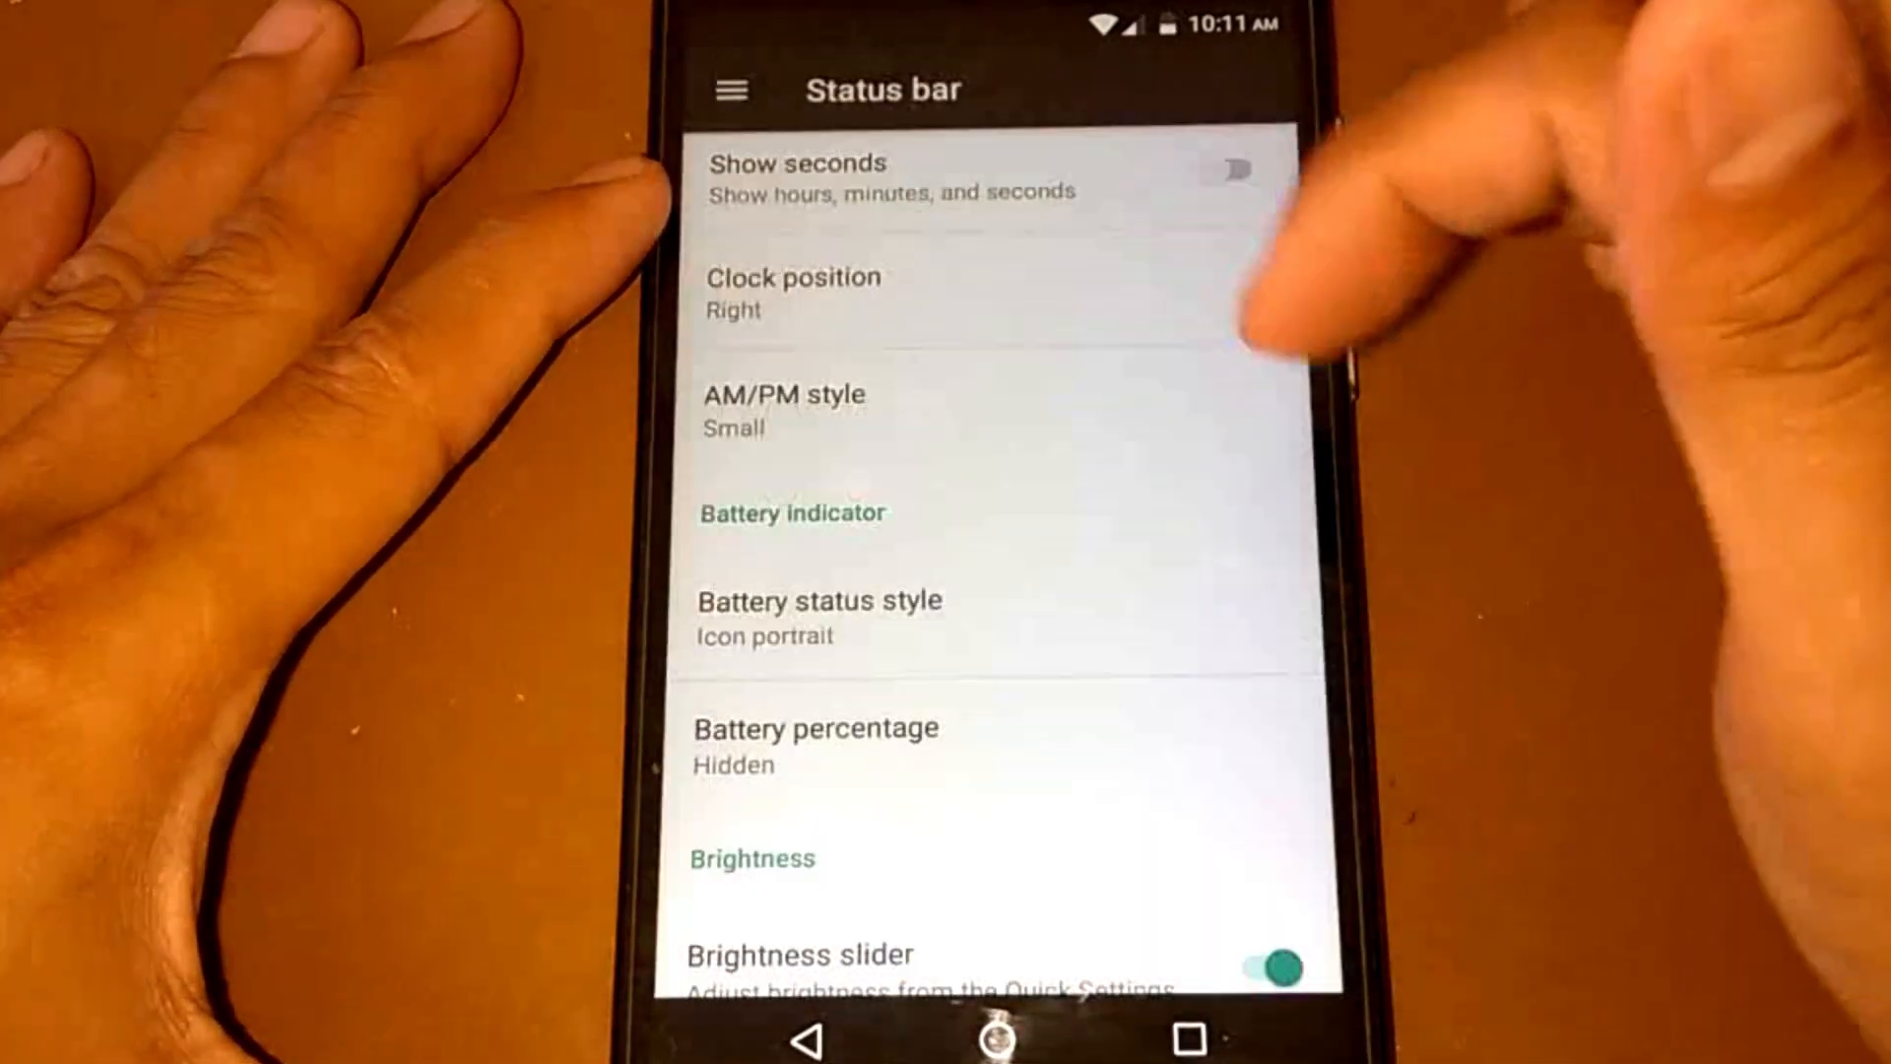
pyautogui.scroll(3)
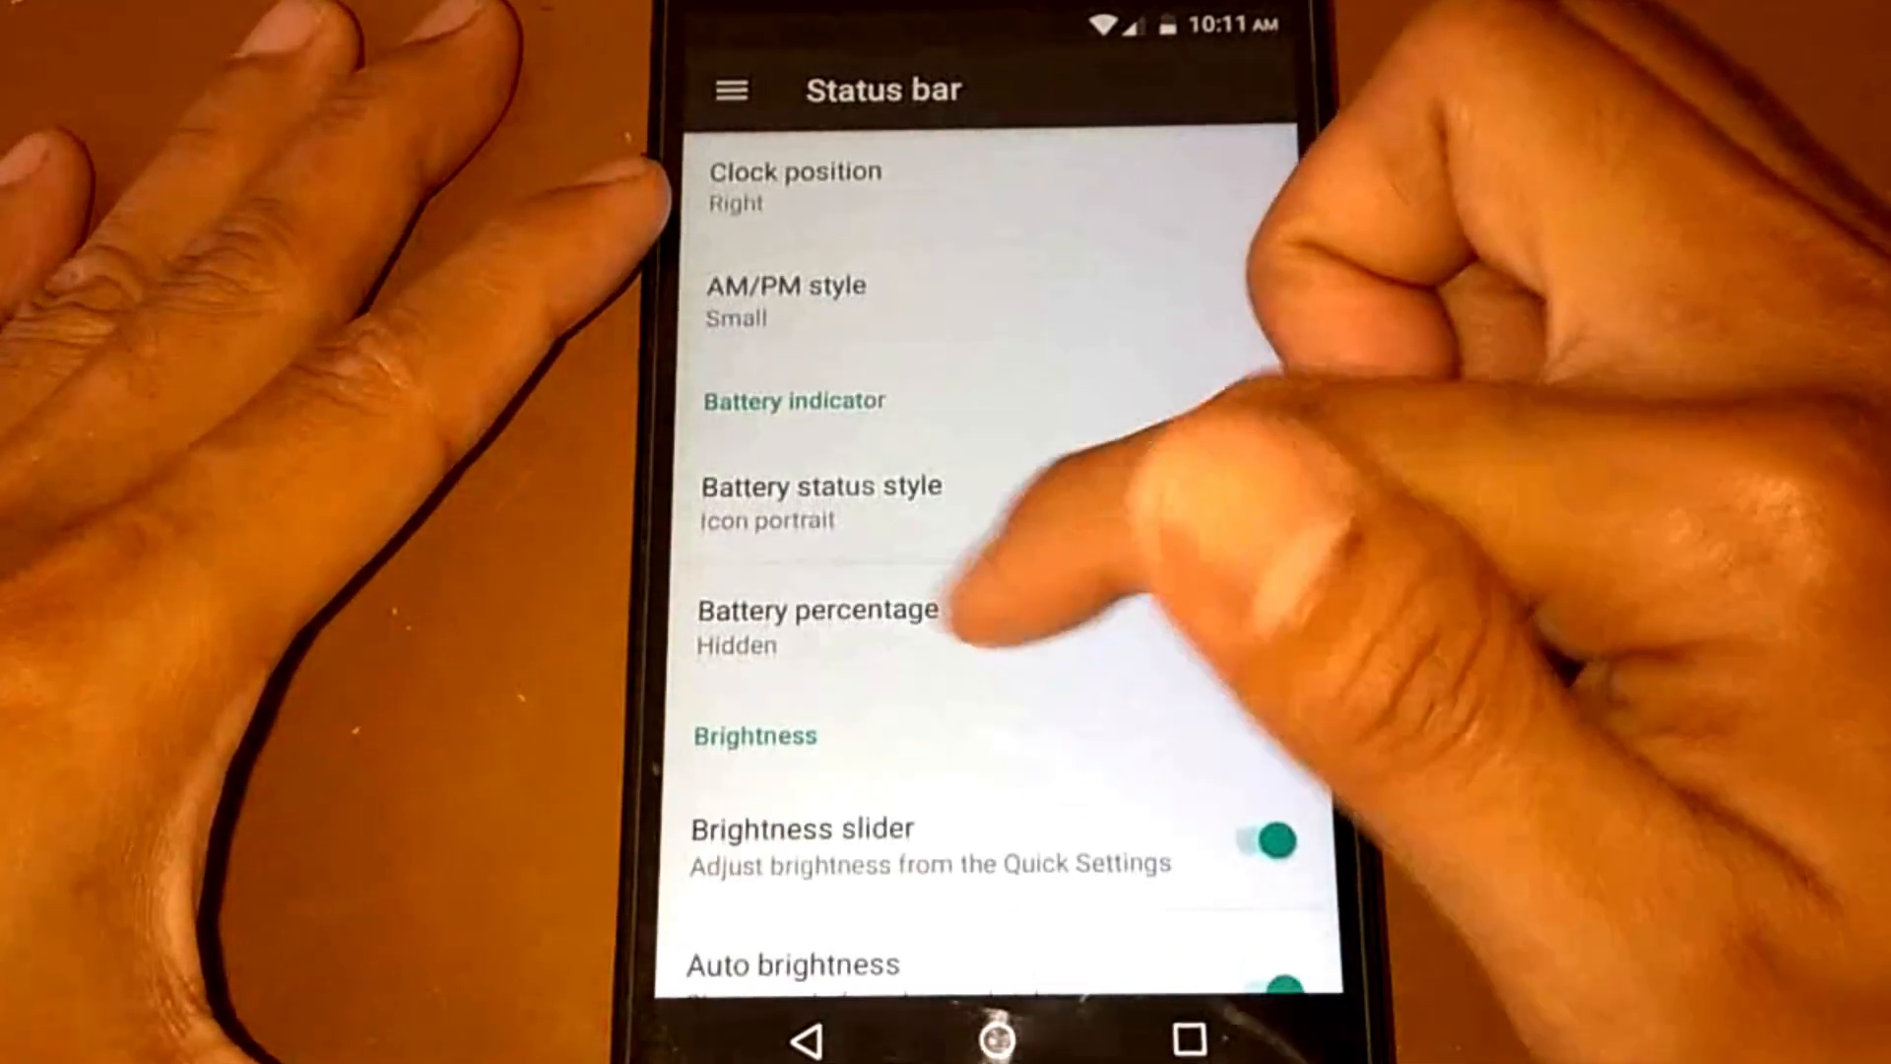
pyautogui.click(817, 609)
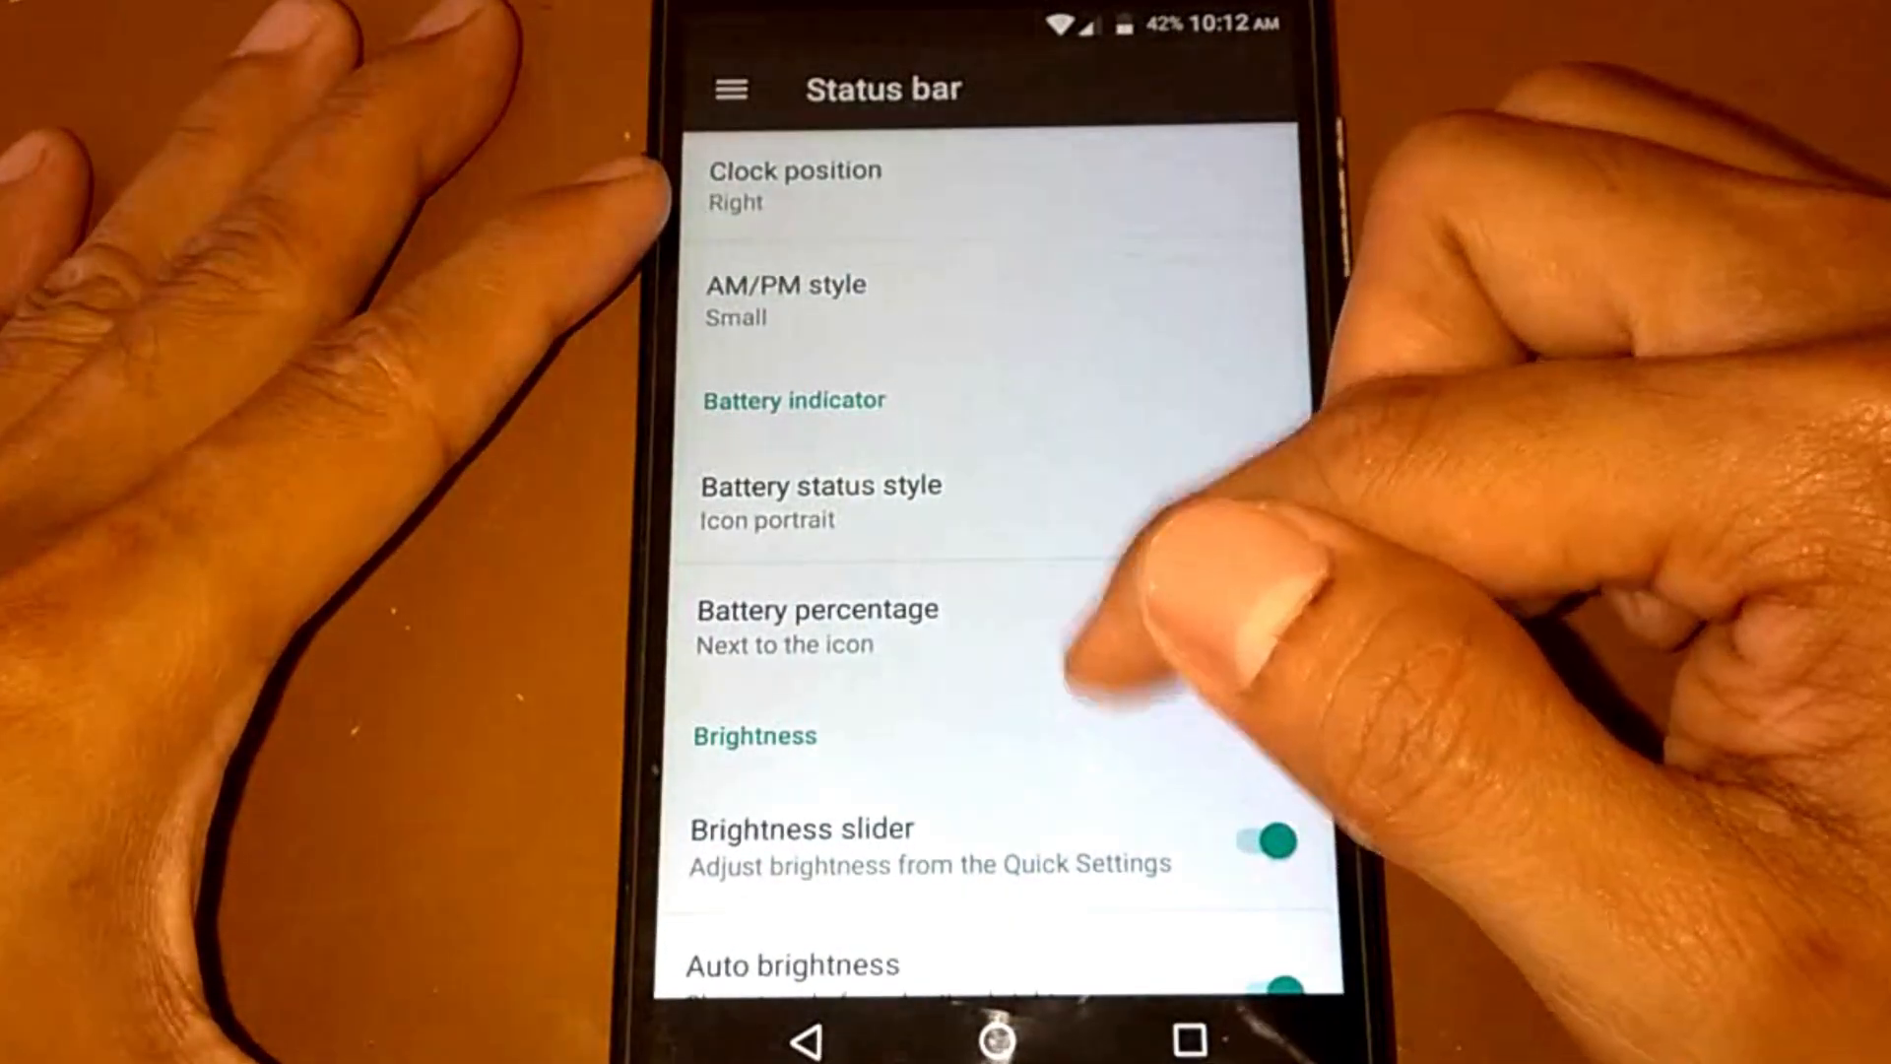
pyautogui.scroll(3)
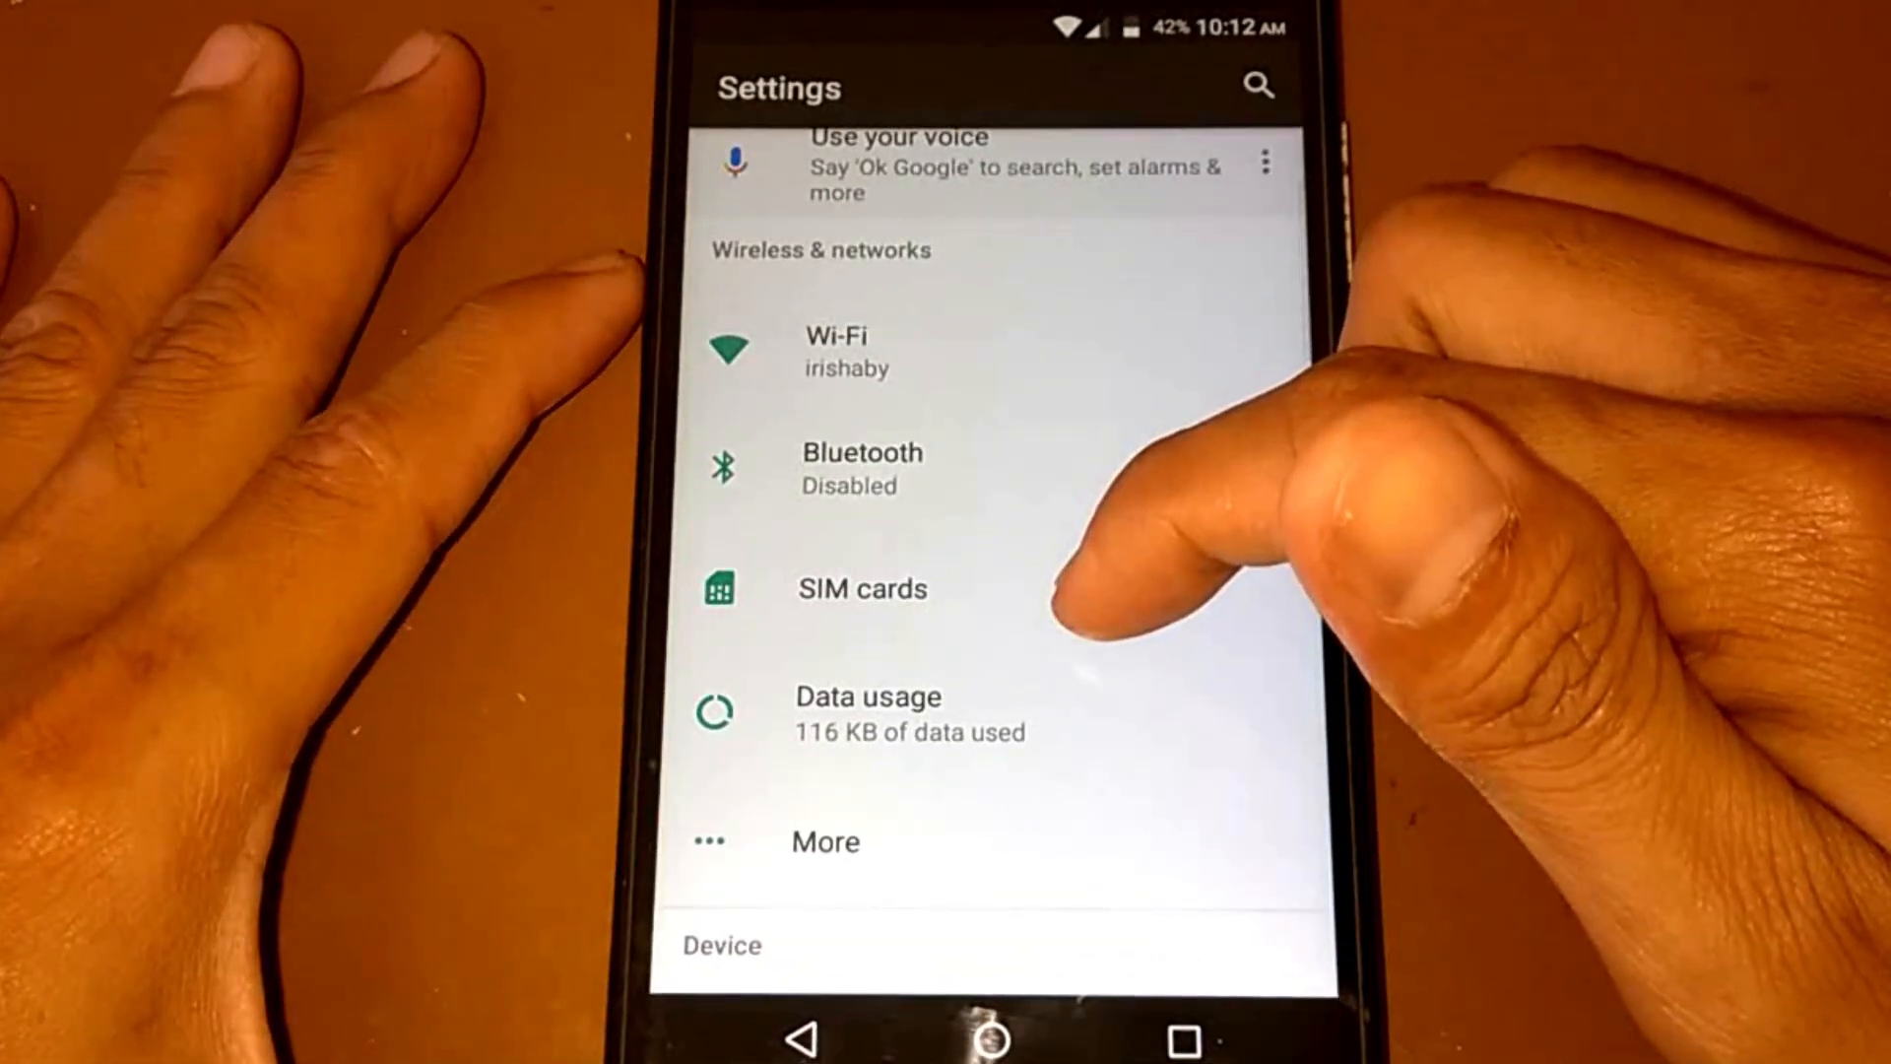
# - Leave the Status bar page and bring up the recent apps overview with the Settings card
pyautogui.scroll(-3)
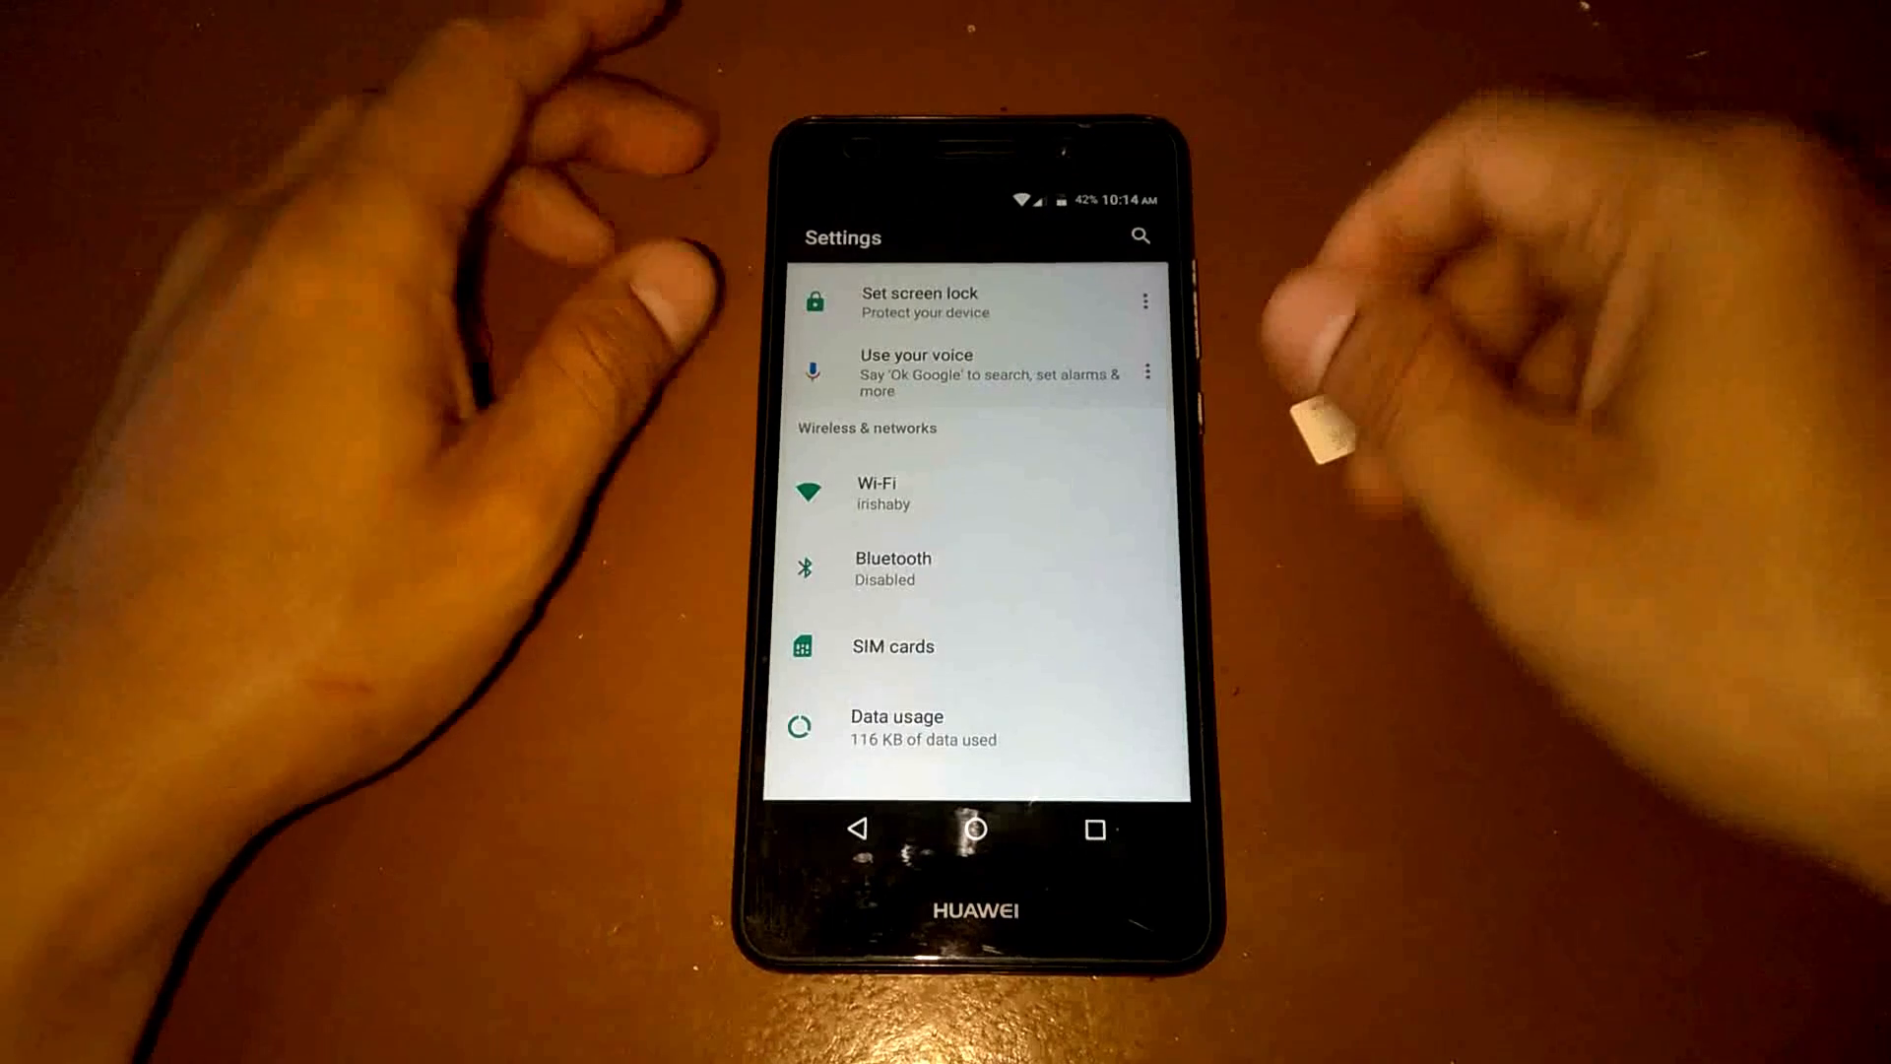
pyautogui.click(1093, 829)
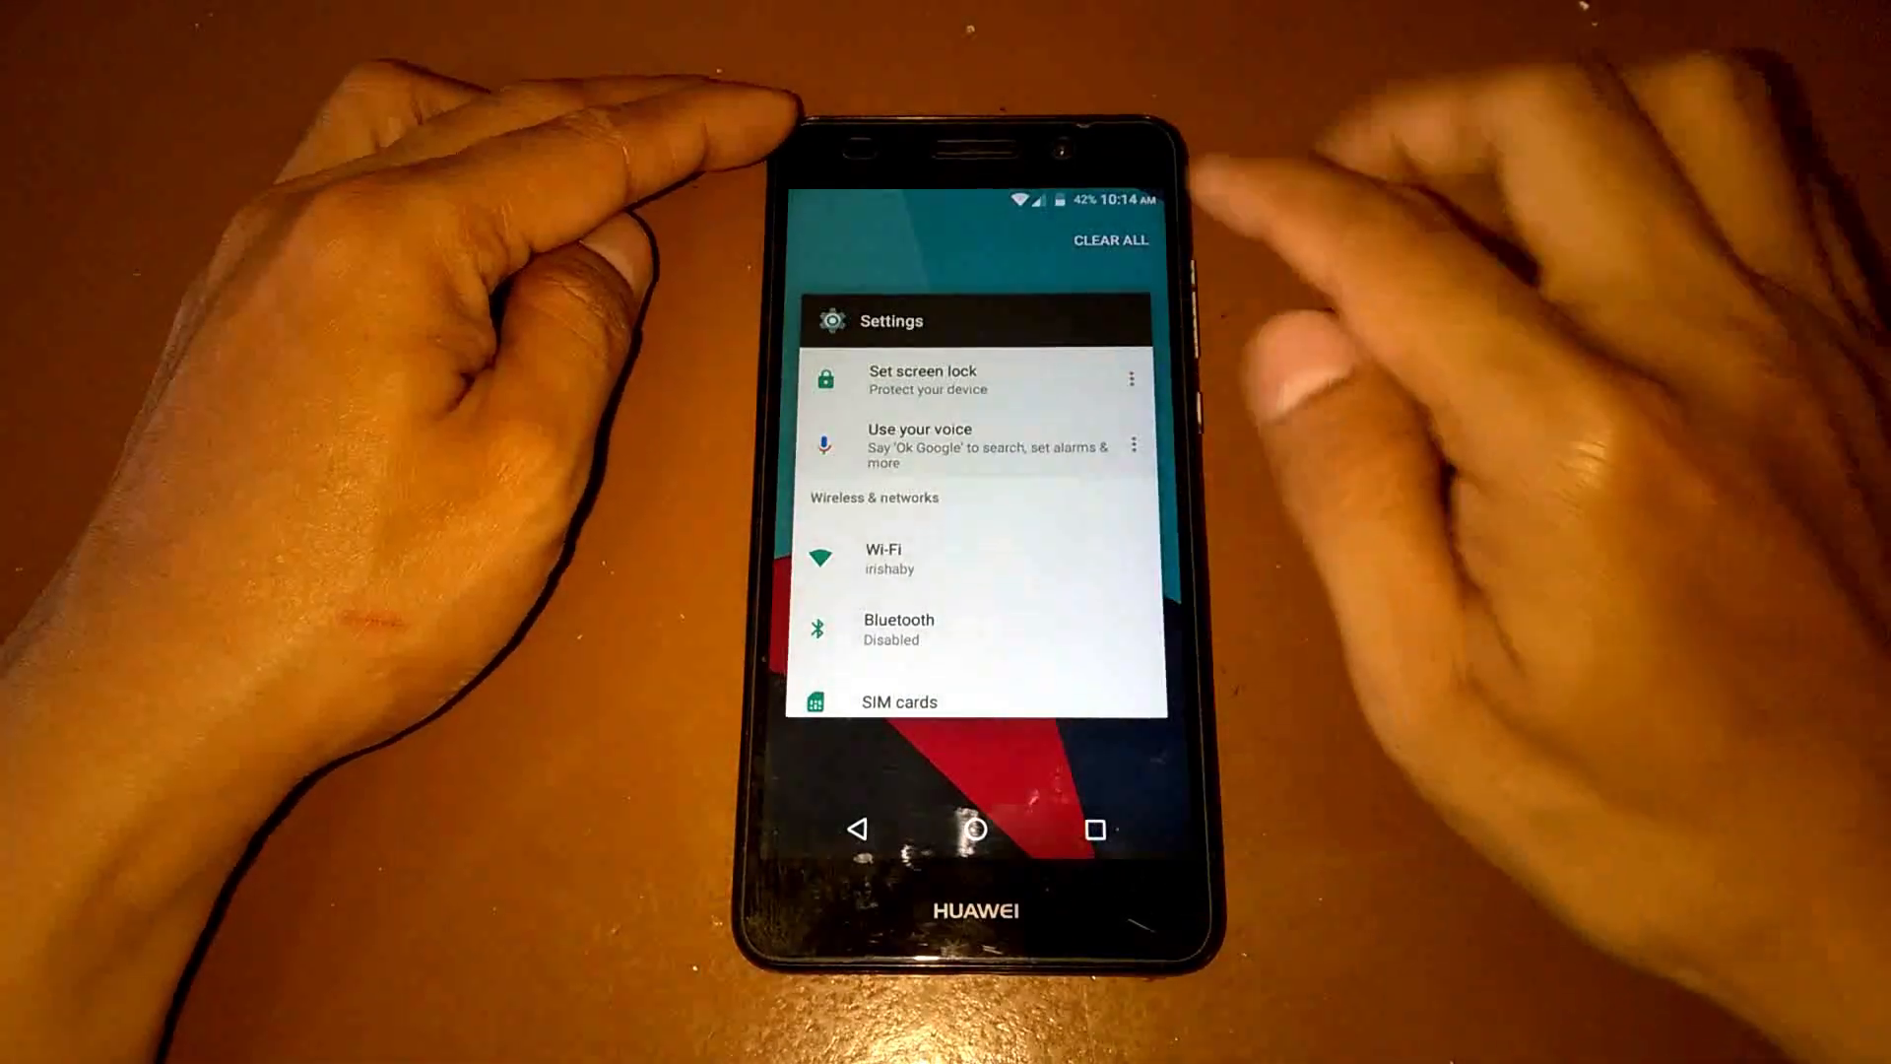